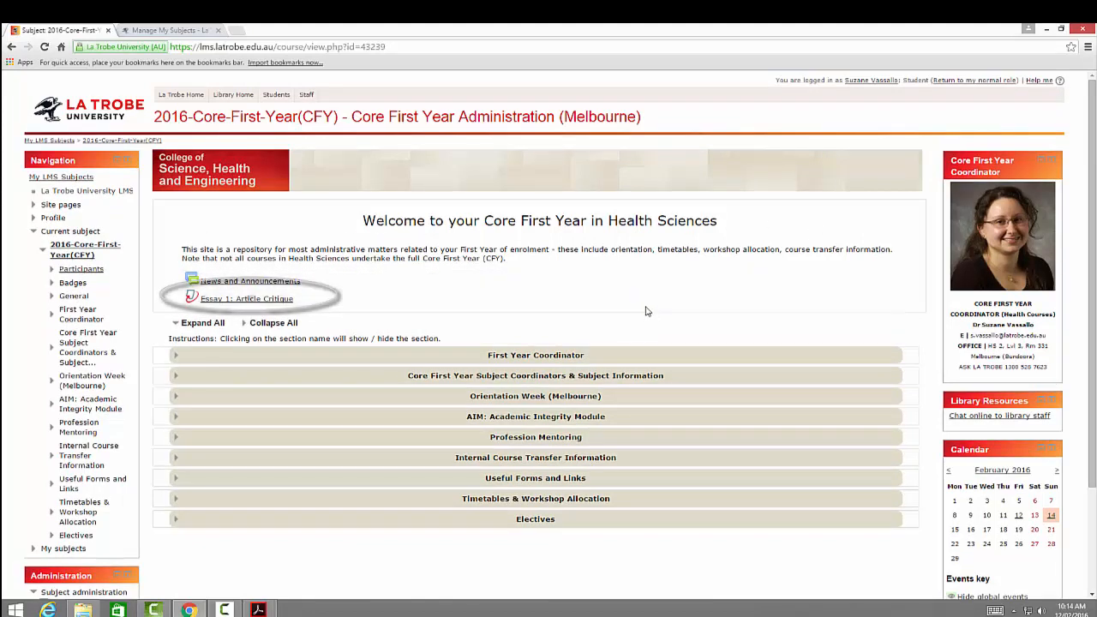
{"action": "mouse_move", "coordinate": [311, 321]}
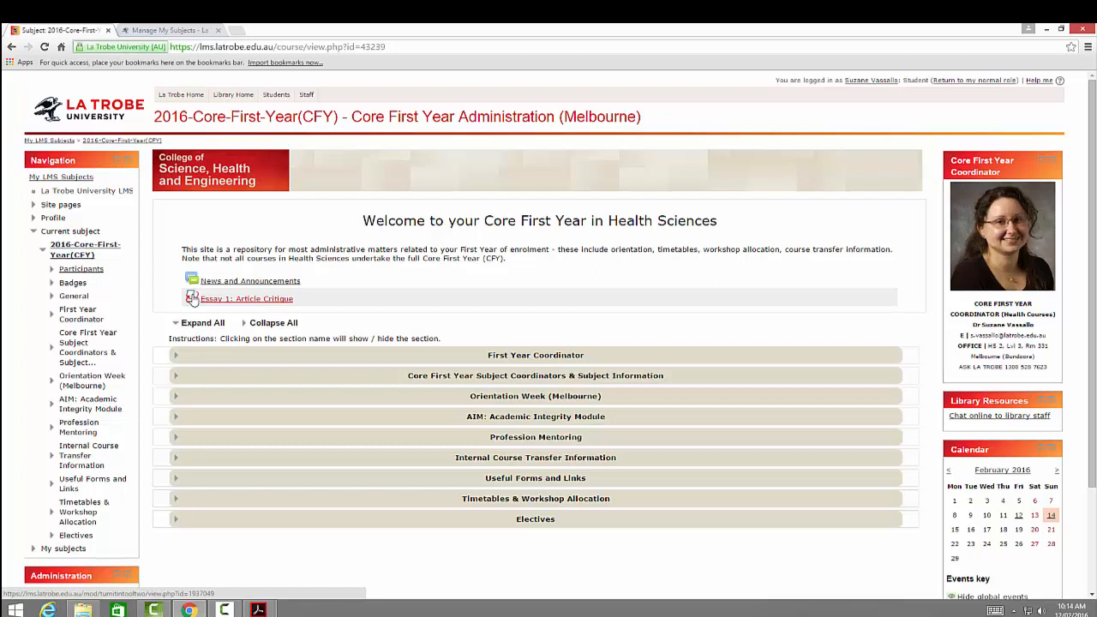
{"action": "mouse_move", "coordinate": [280, 299]}
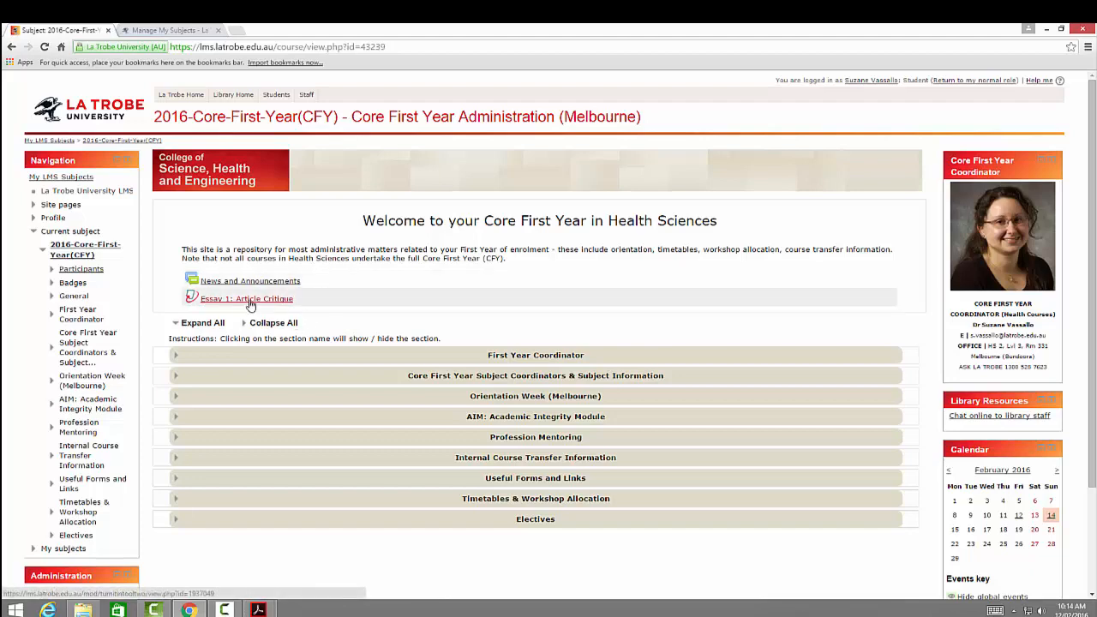
Step: Open Essay 1: Article Critique to view its 14 Feb due date, 100 marks and rules
{"action": "left_click", "coordinate": [247, 298]}
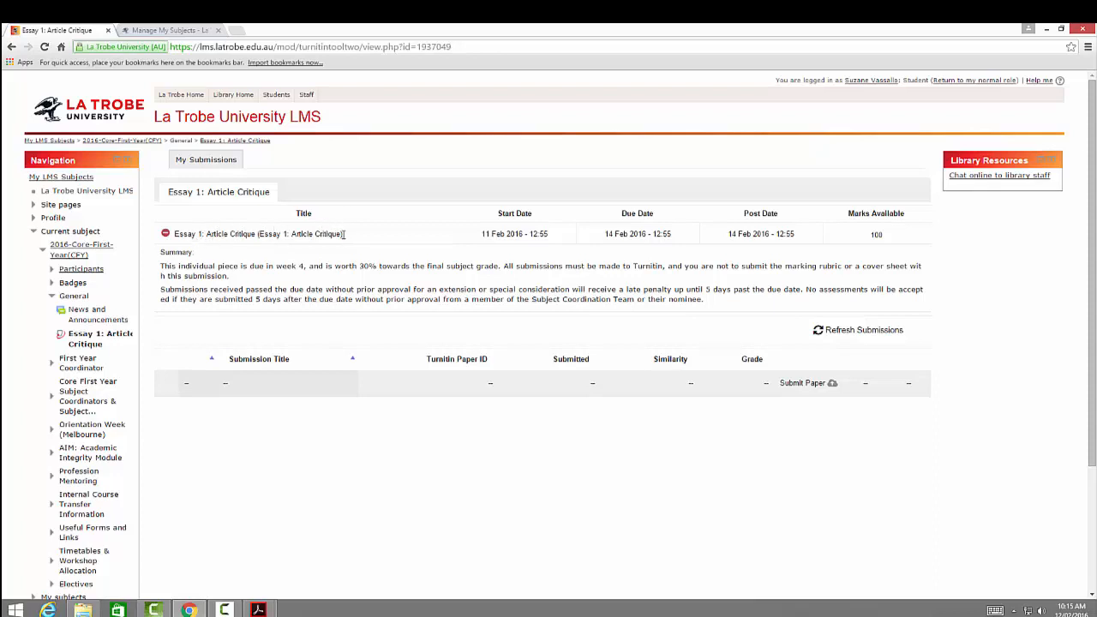
{"action": "mouse_move", "coordinate": [468, 246]}
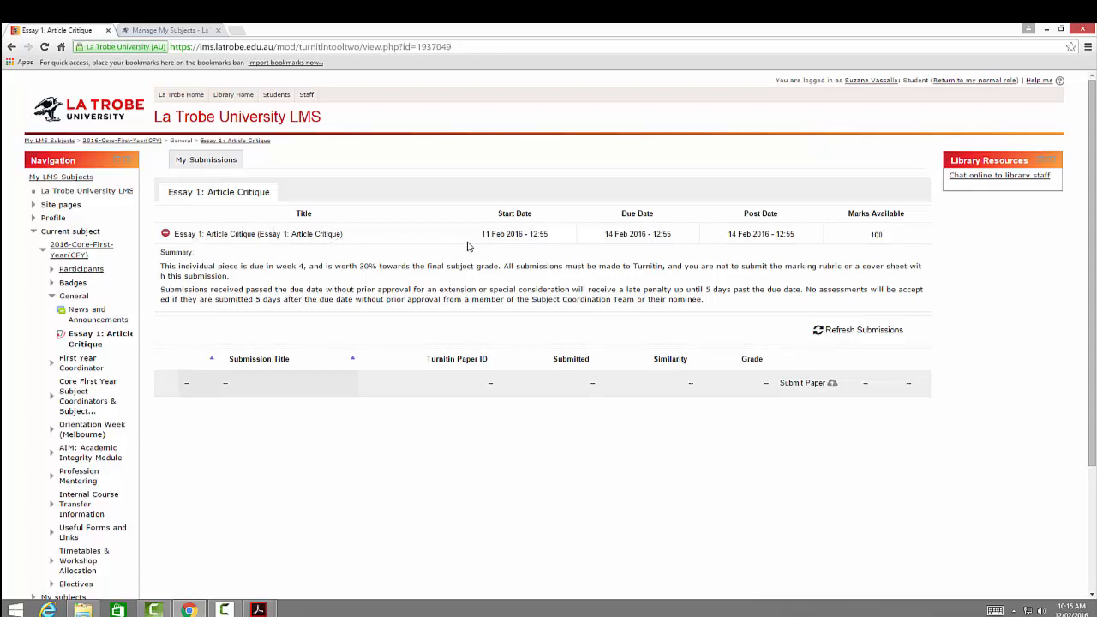
{"action": "mouse_move", "coordinate": [630, 233]}
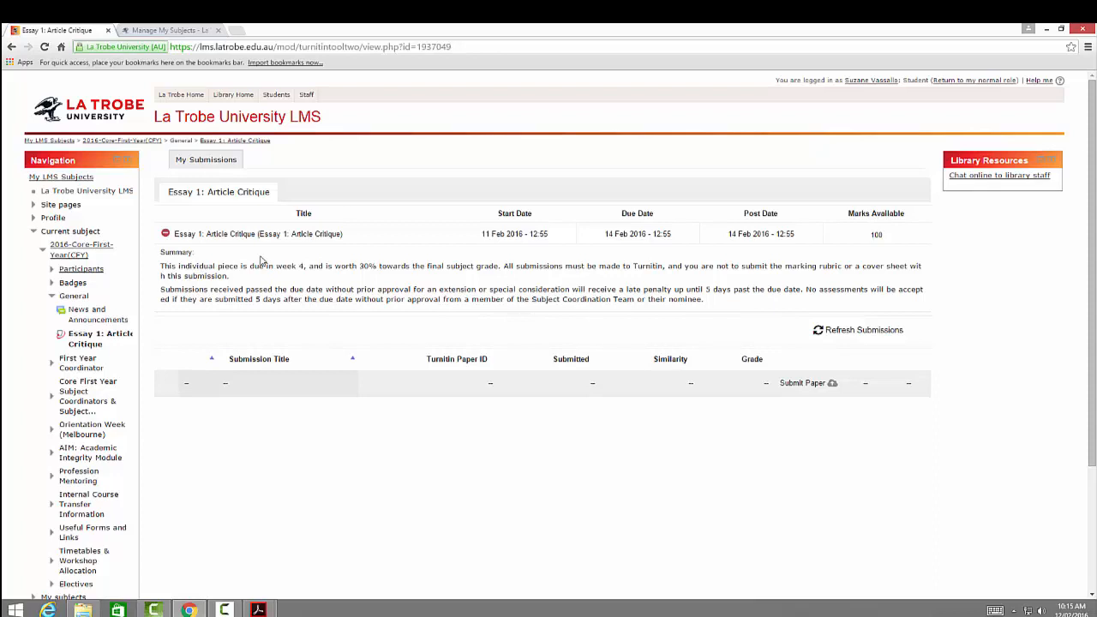
{"action": "mouse_move", "coordinate": [253, 283]}
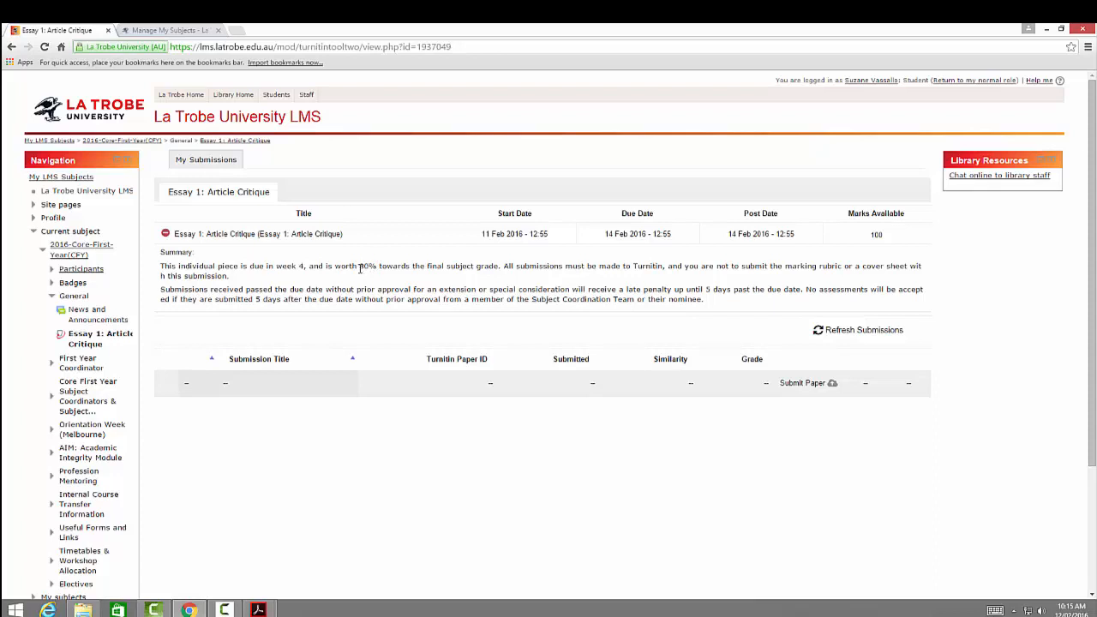
{"action": "mouse_move", "coordinate": [320, 289]}
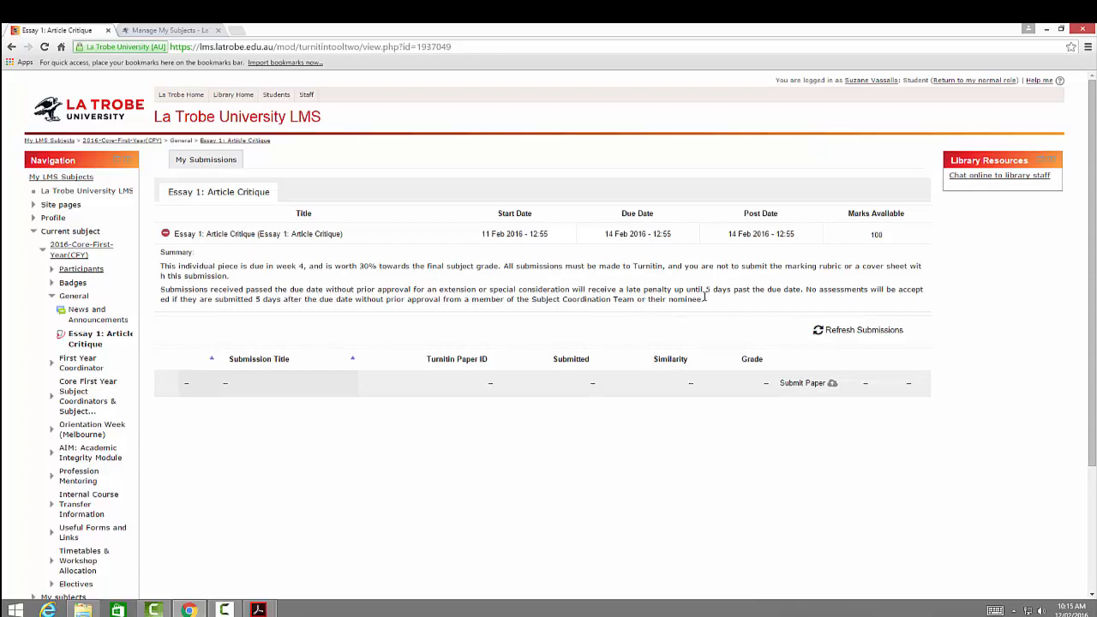
{"action": "mouse_move", "coordinate": [704, 294]}
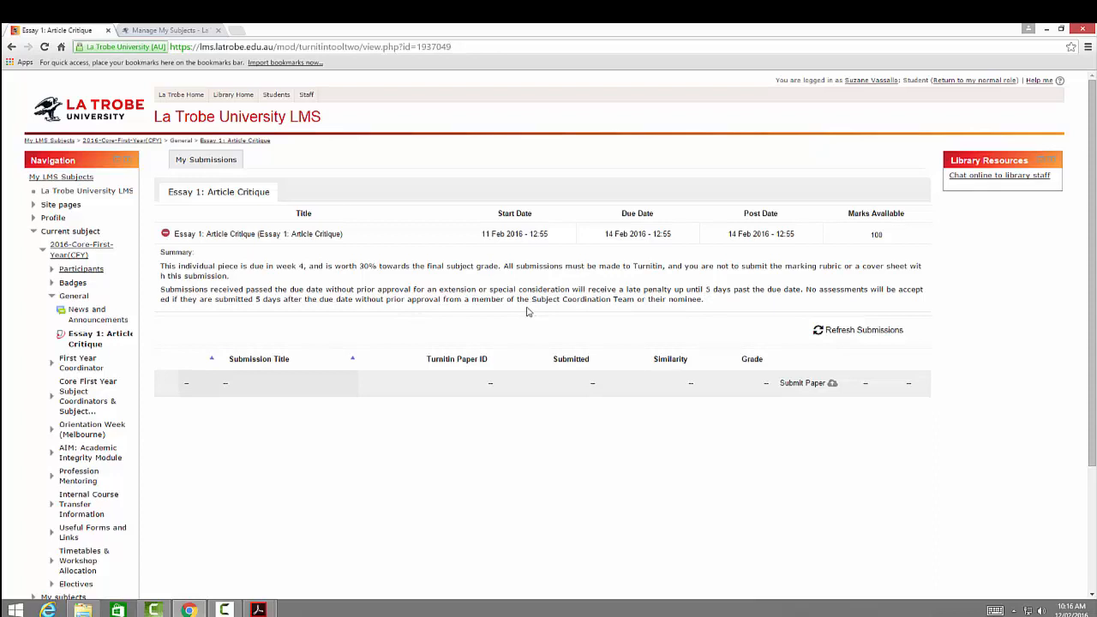
{"action": "mouse_move", "coordinate": [889, 359]}
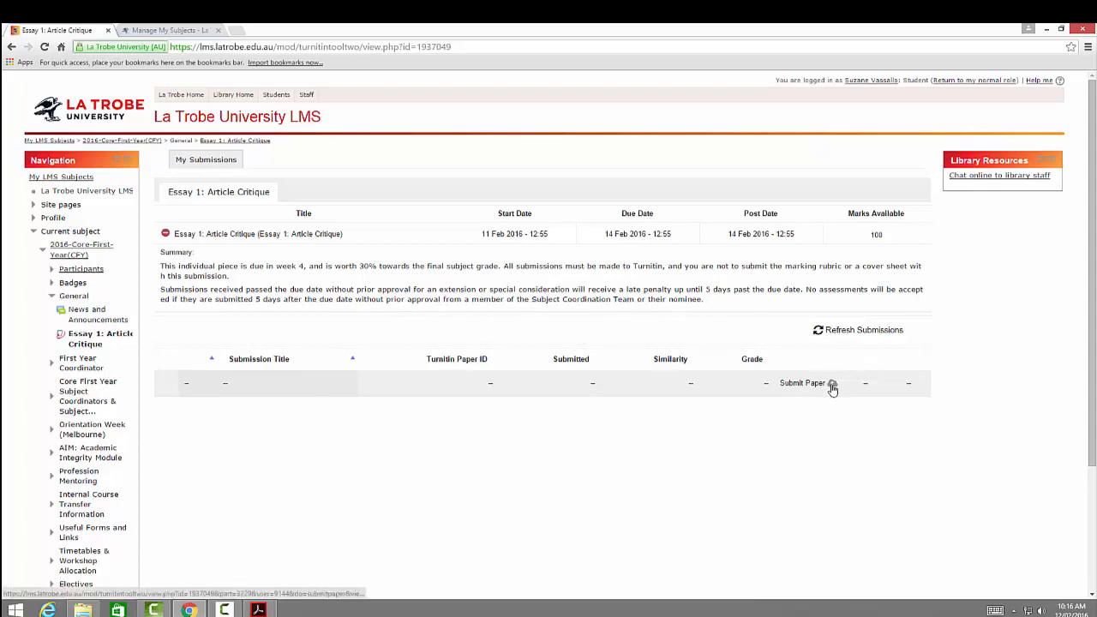
Step: Start a Submit Paper form titled 'Article Critique' and bring up the file picker
{"action": "left_click", "coordinate": [803, 382]}
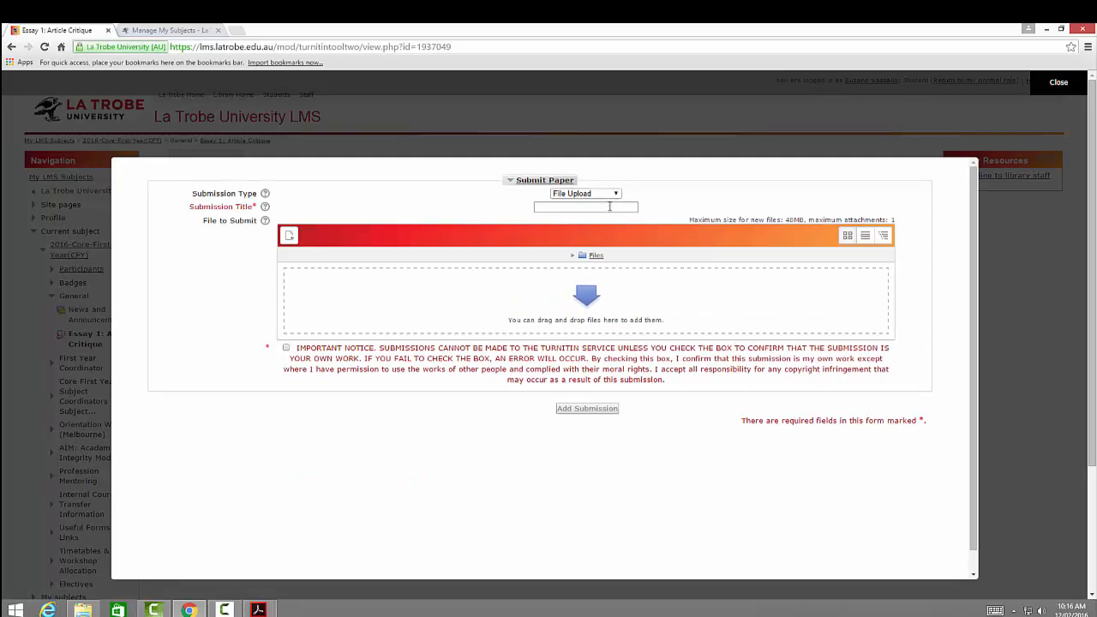
{"action": "left_click", "coordinate": [586, 207]}
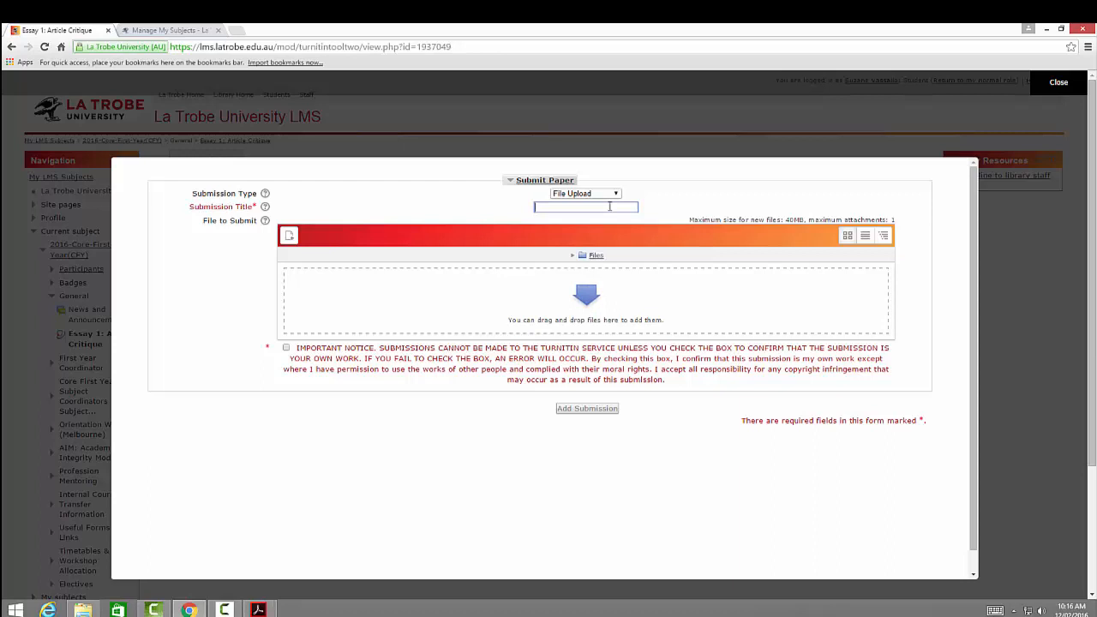
{"action": "type", "text": "Article Critique"}
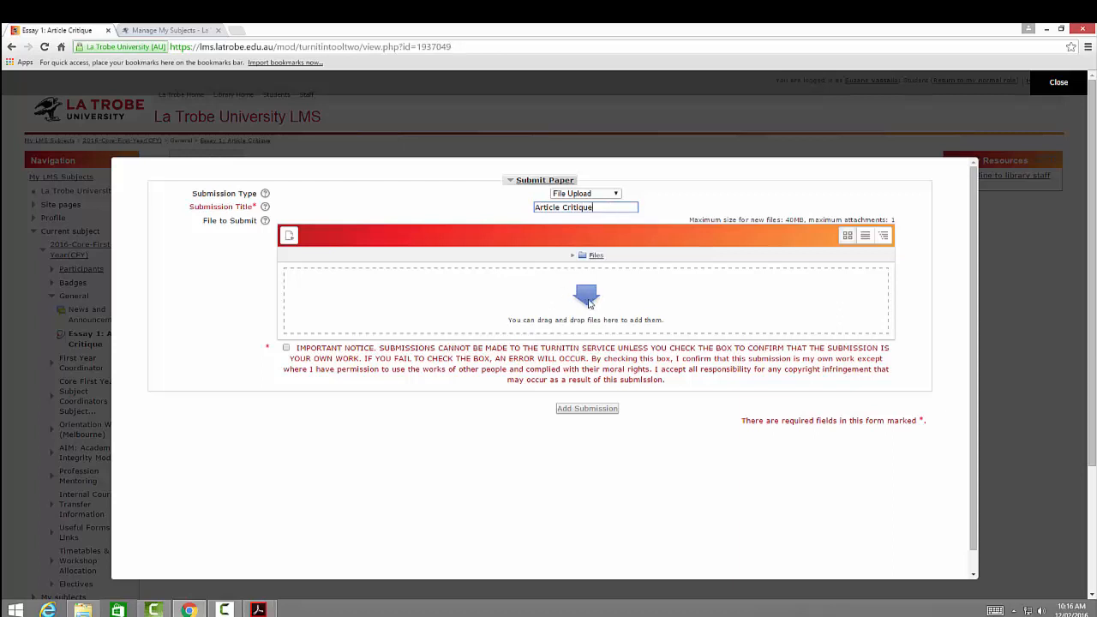
{"action": "left_click", "coordinate": [288, 236]}
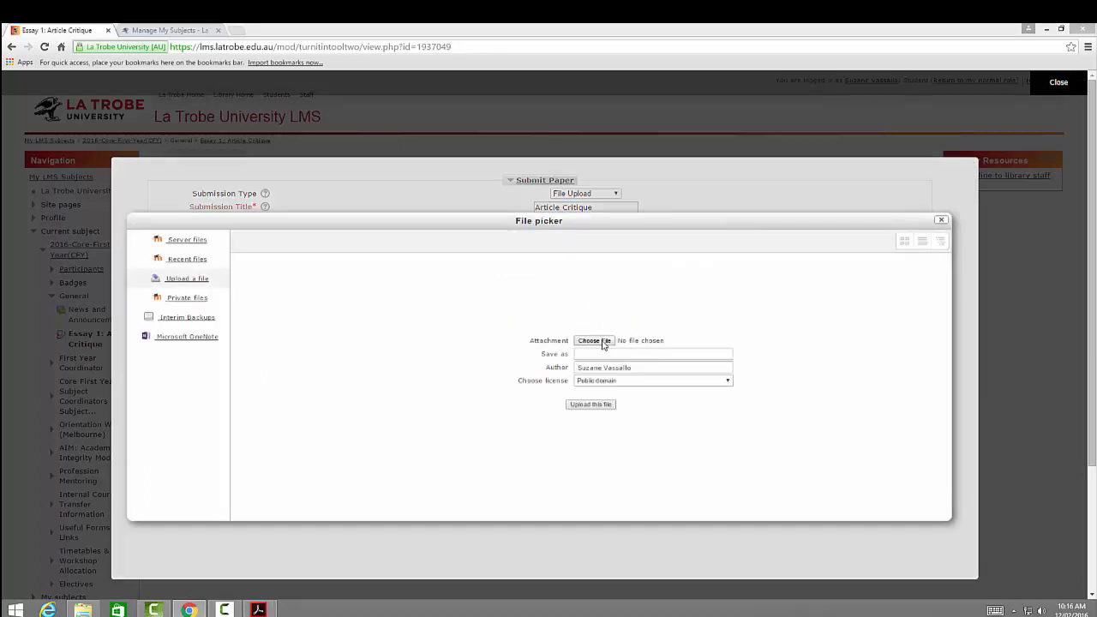
Step: Upload the MiniEssay Word document as Vassallo-1.docx
{"action": "left_click", "coordinate": [595, 341]}
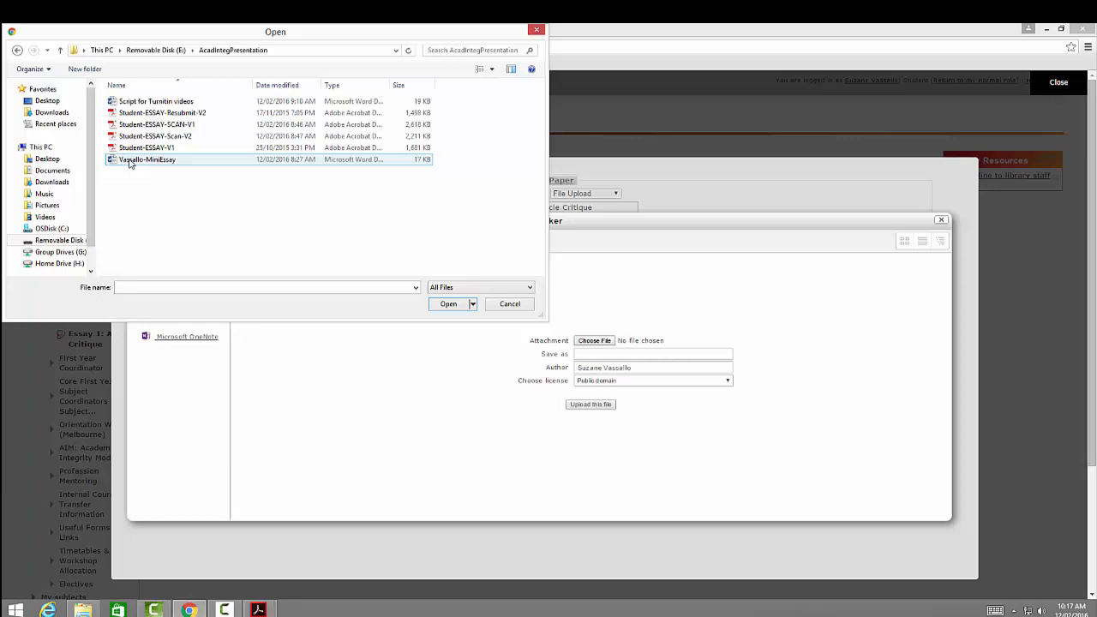
{"action": "left_click", "coordinate": [448, 304]}
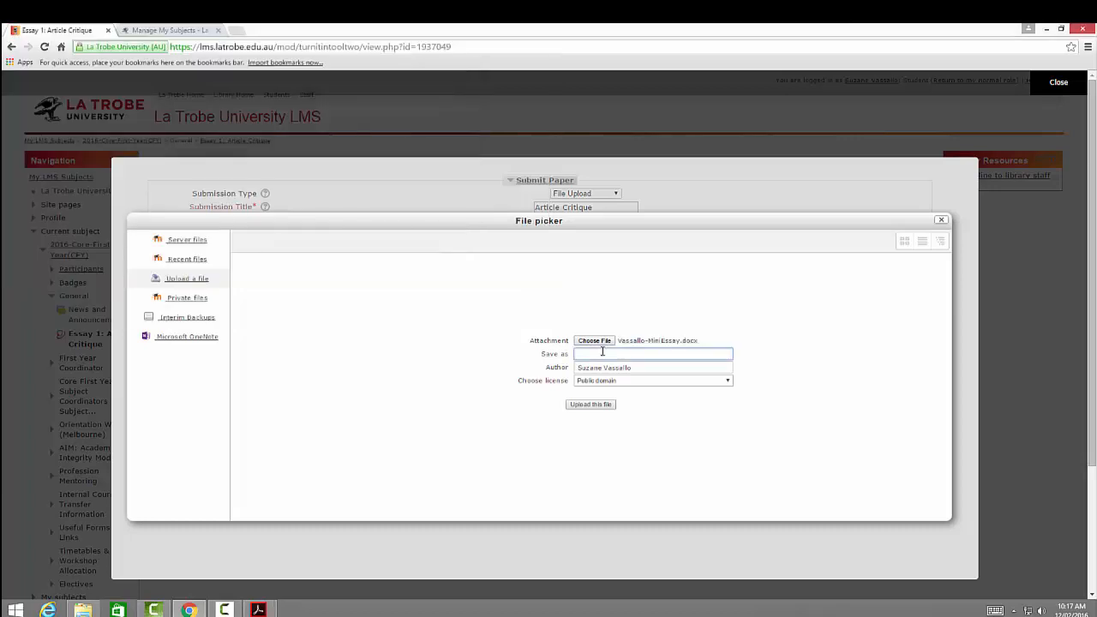
{"action": "type", "text": "Vassallo-1"}
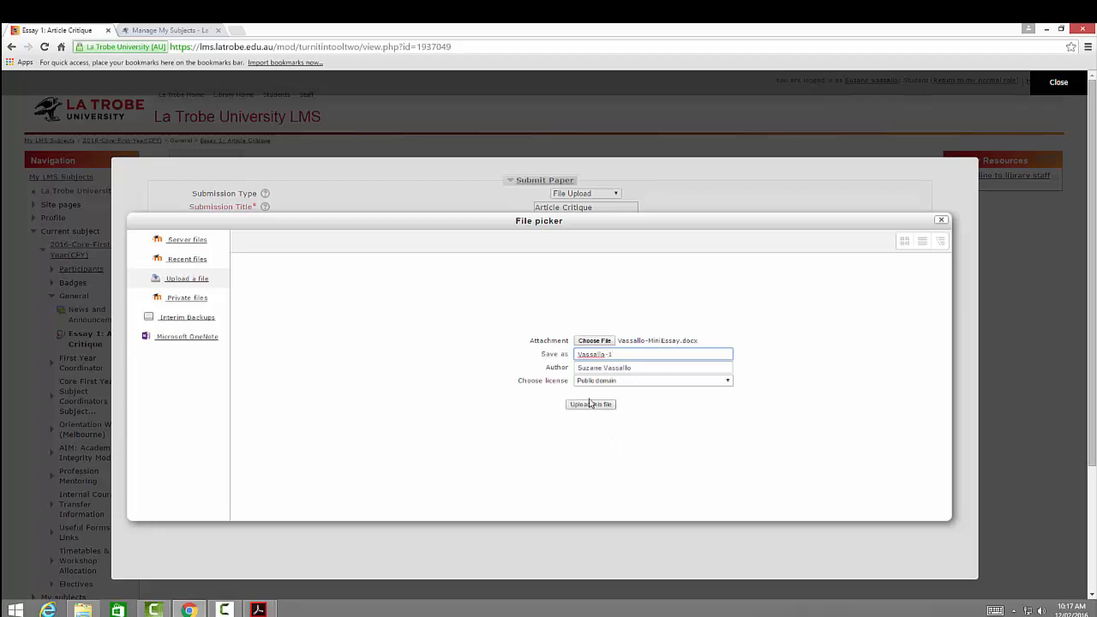
{"action": "left_click", "coordinate": [589, 404]}
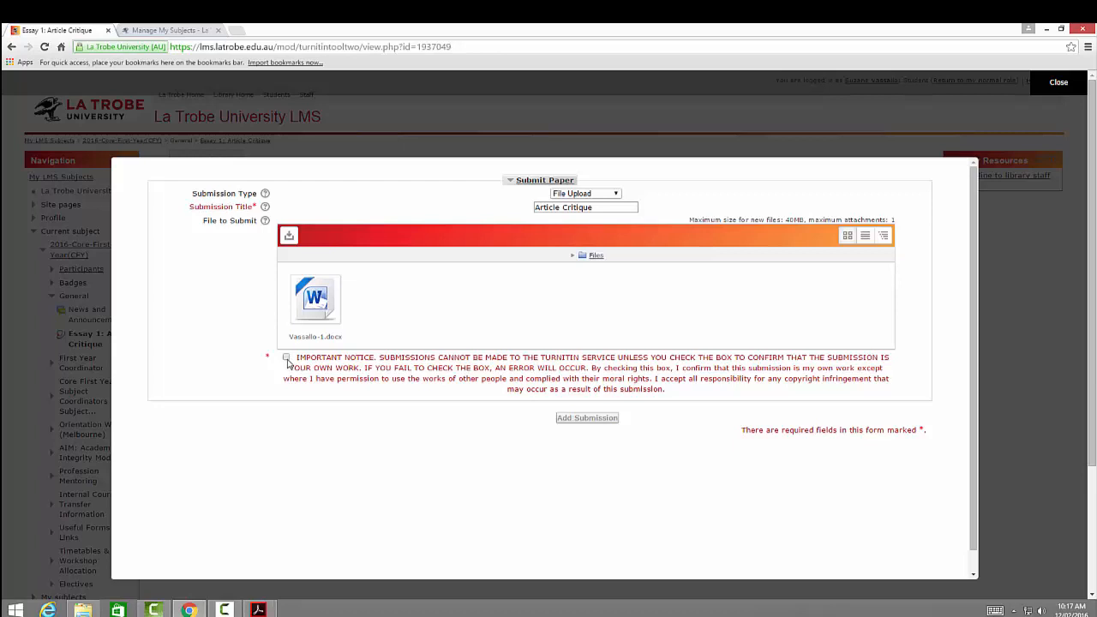
Step: Confirm own work, add the submission to Turnitin, and reload after the receipt
{"action": "left_click", "coordinate": [286, 357]}
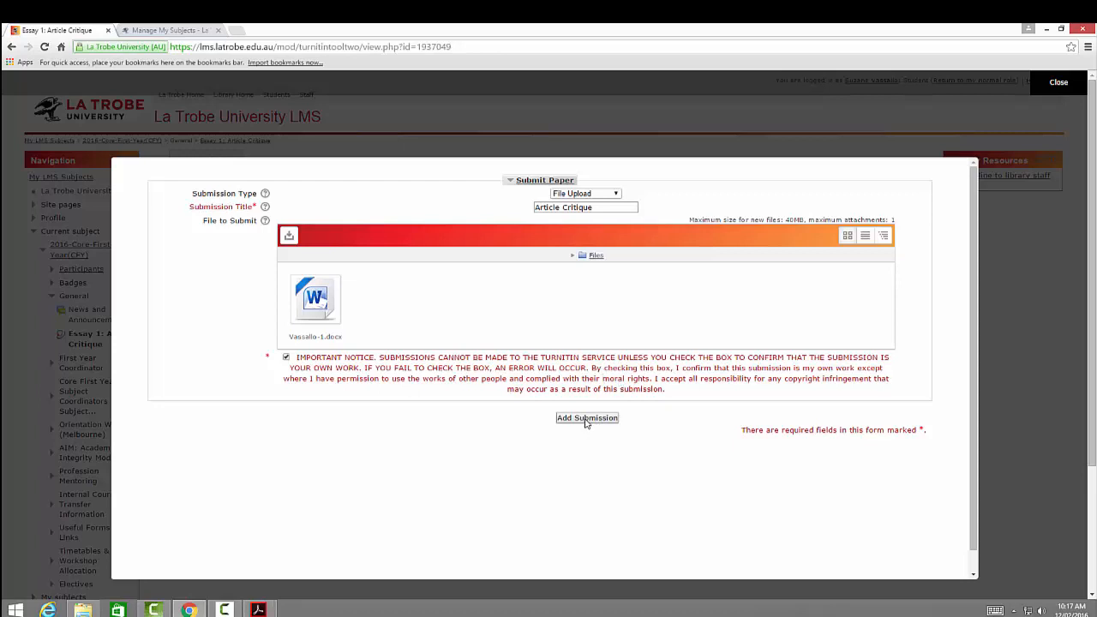
{"action": "mouse_move", "coordinate": [588, 421]}
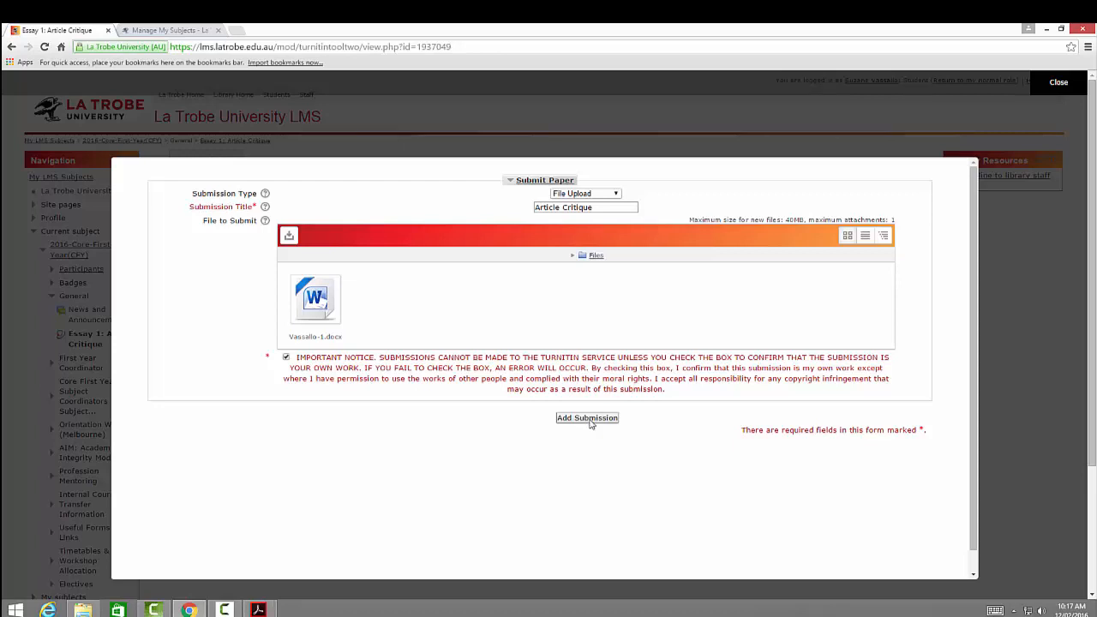
{"action": "left_click", "coordinate": [587, 417]}
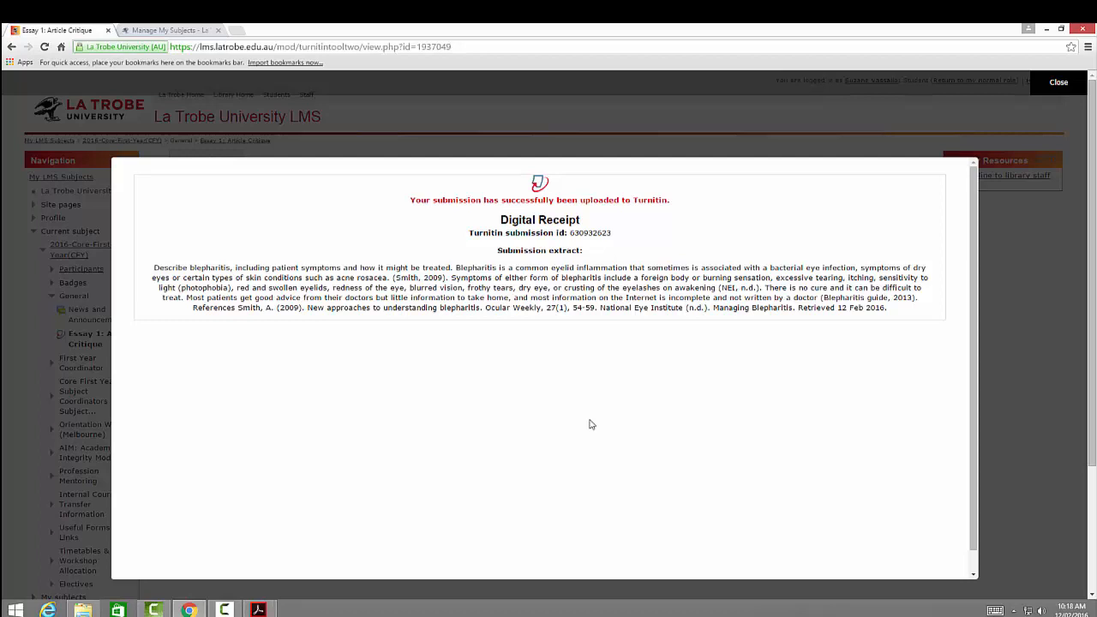
{"action": "mouse_move", "coordinate": [834, 117]}
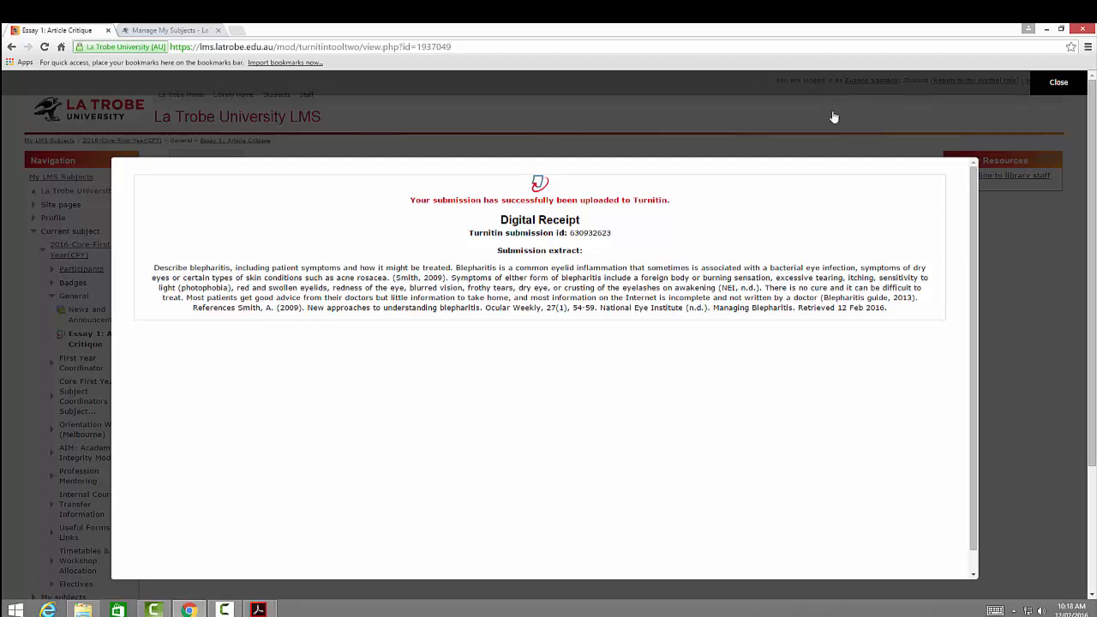
{"action": "mouse_move", "coordinate": [1056, 239]}
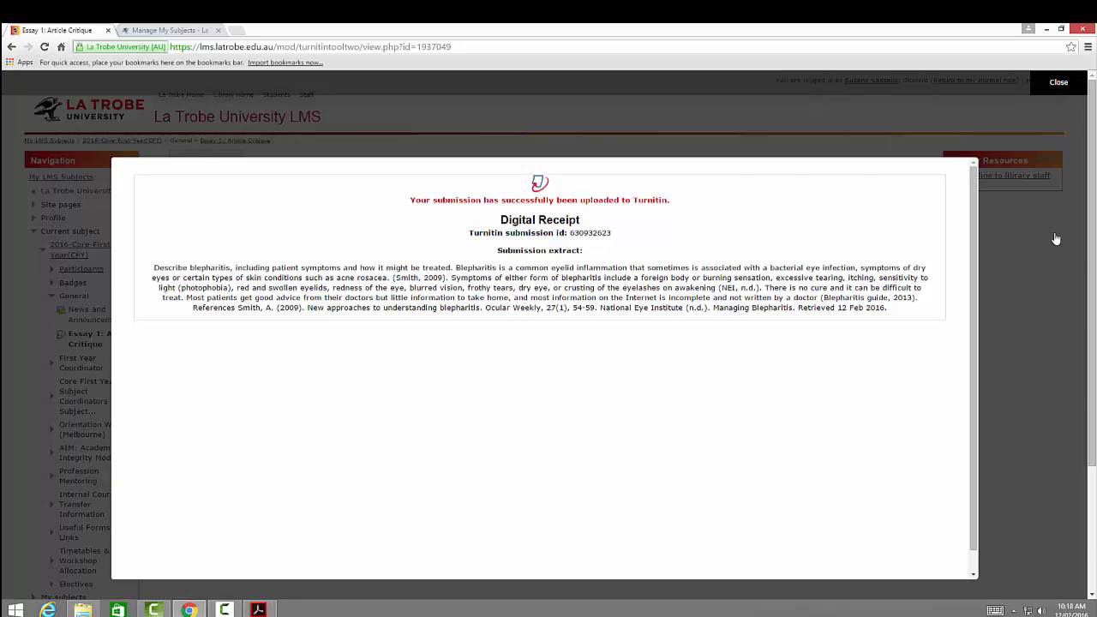
{"action": "left_click", "coordinate": [1059, 81]}
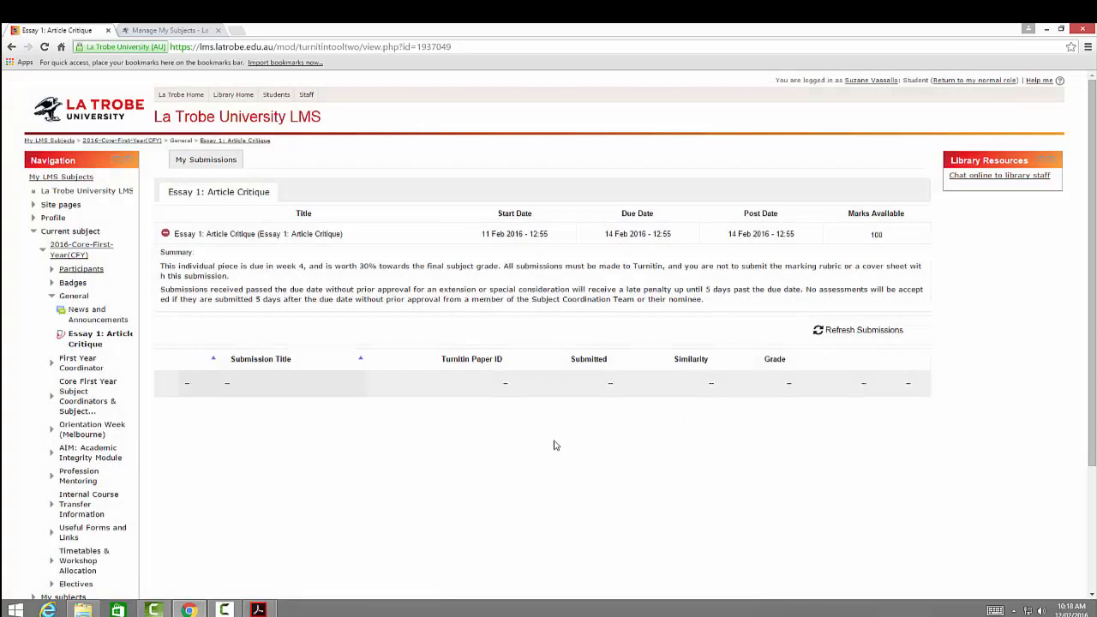
Step: Reload the assignment page twice until Article Critique shows 68% similarity
{"action": "left_click", "coordinate": [44, 47]}
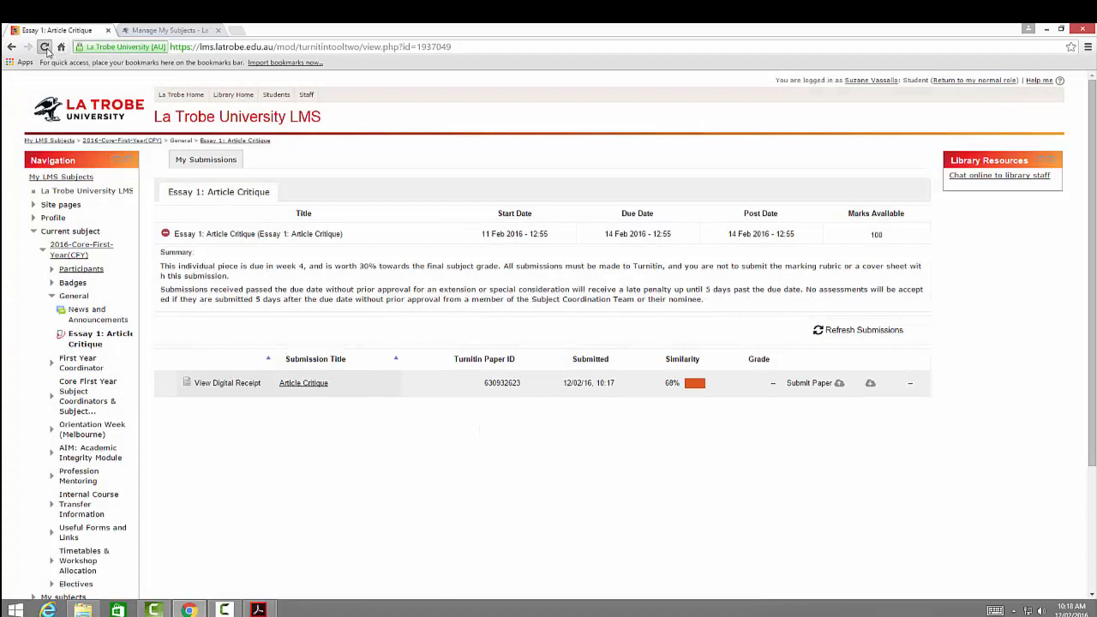
{"action": "left_click", "coordinate": [44, 46]}
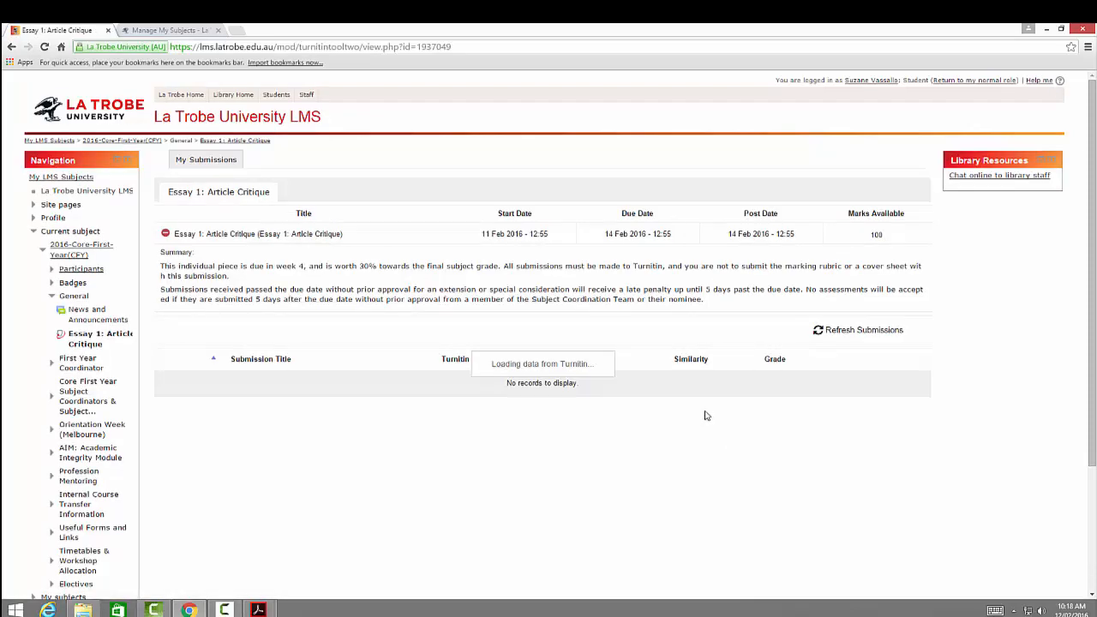
{"action": "mouse_move", "coordinate": [706, 421]}
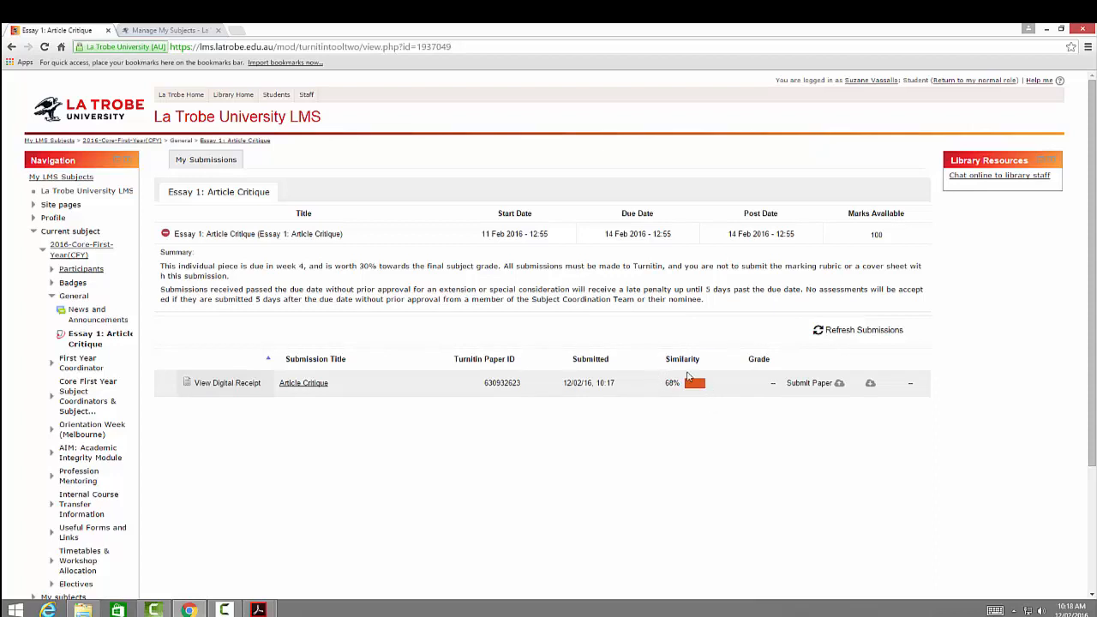
{"action": "mouse_move", "coordinate": [719, 410]}
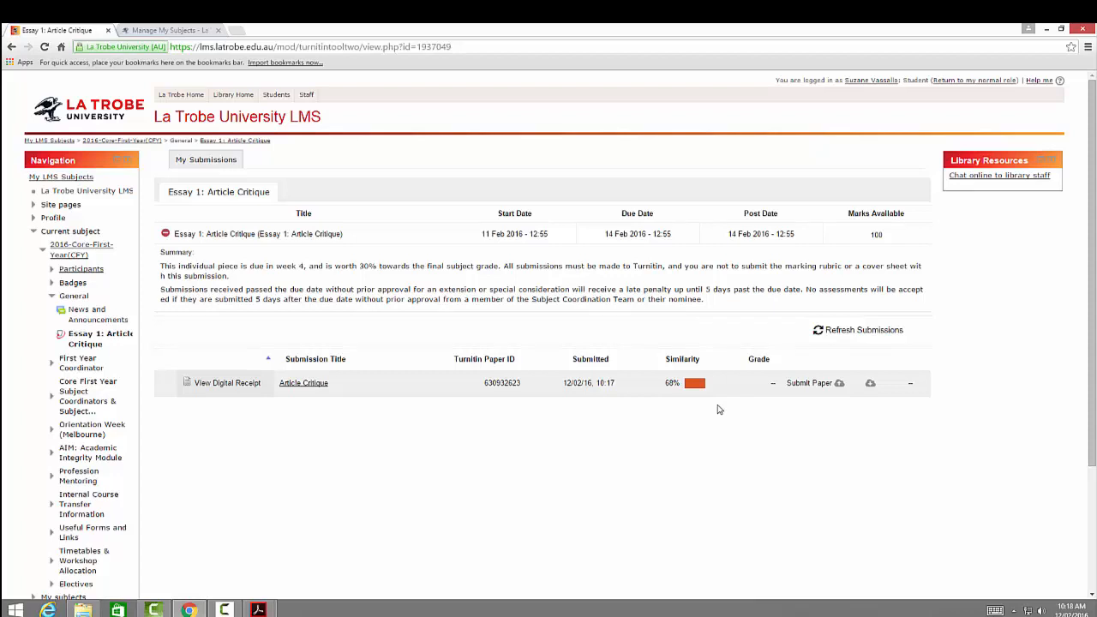
{"action": "mouse_move", "coordinate": [690, 382]}
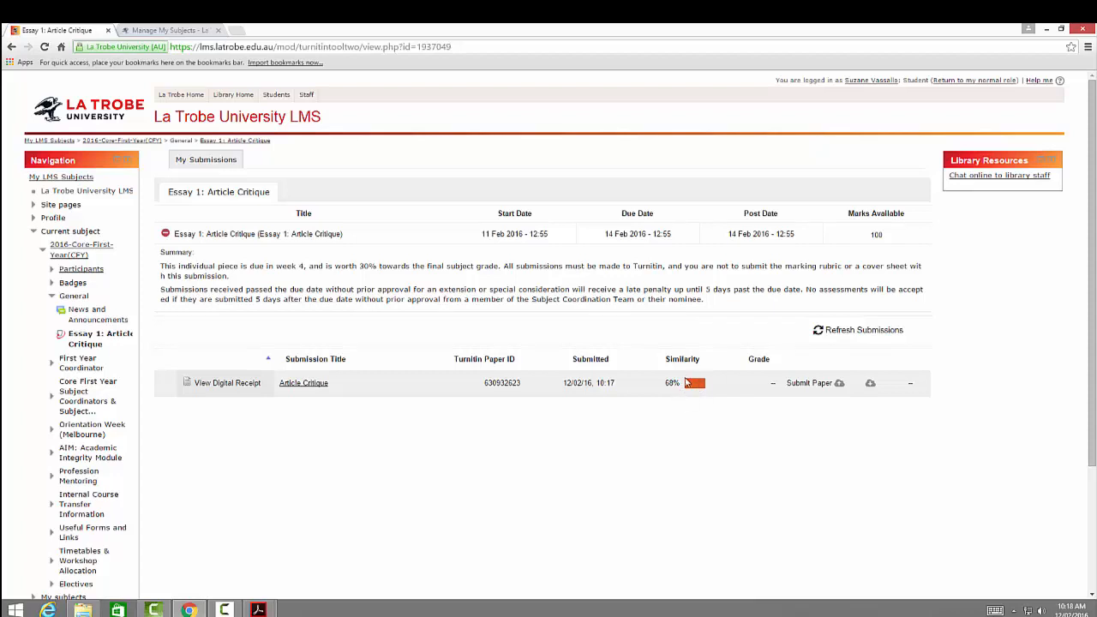
{"action": "mouse_move", "coordinate": [706, 423]}
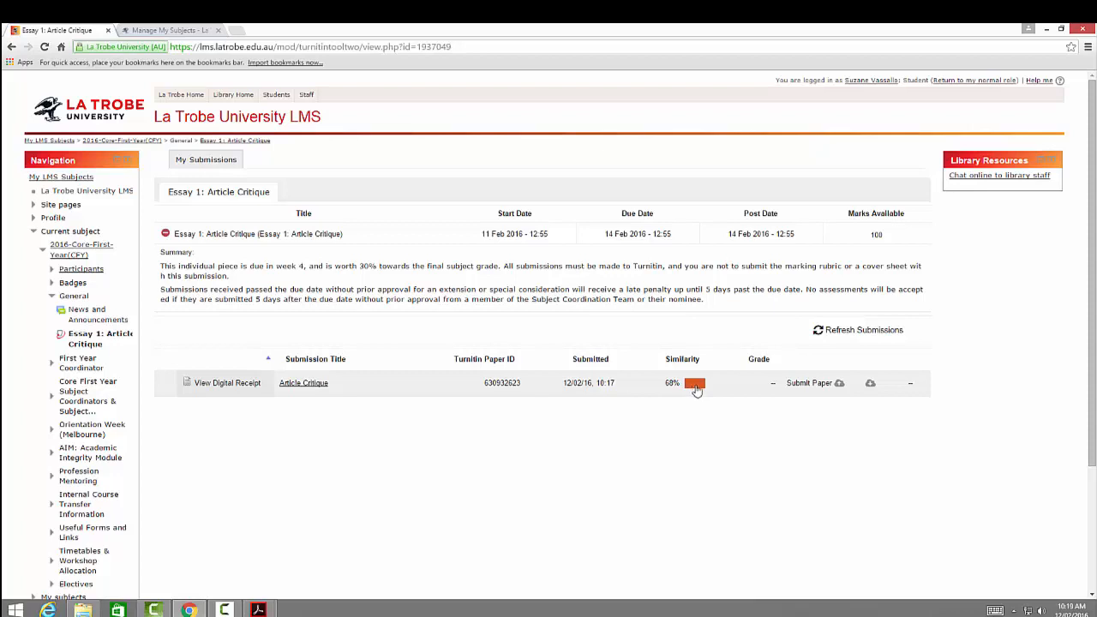
{"action": "mouse_move", "coordinate": [705, 385]}
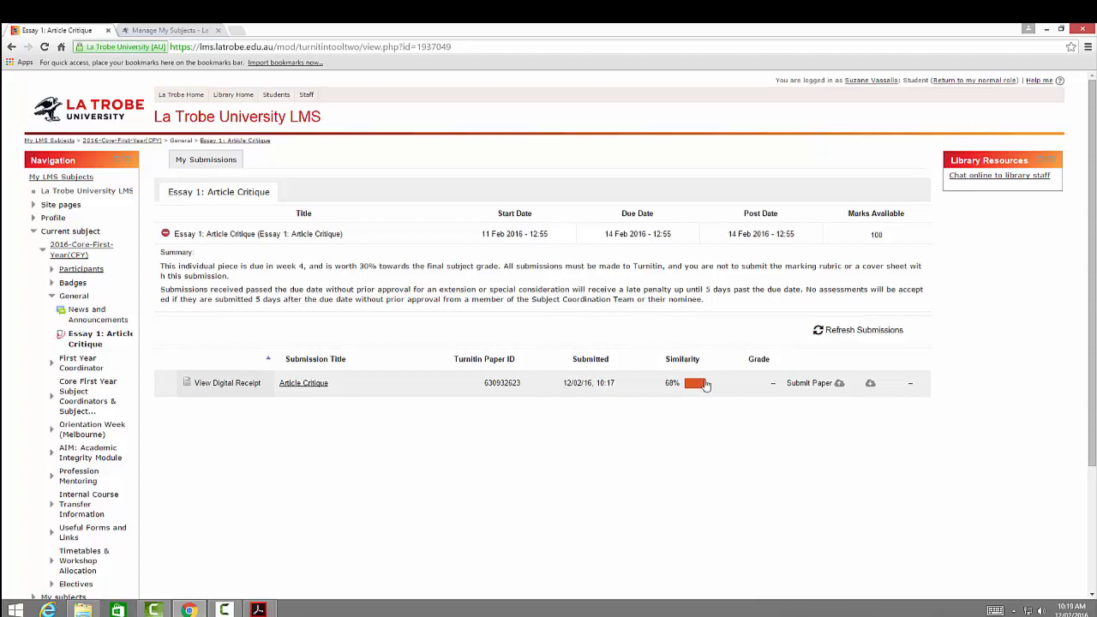
{"action": "mouse_move", "coordinate": [497, 246]}
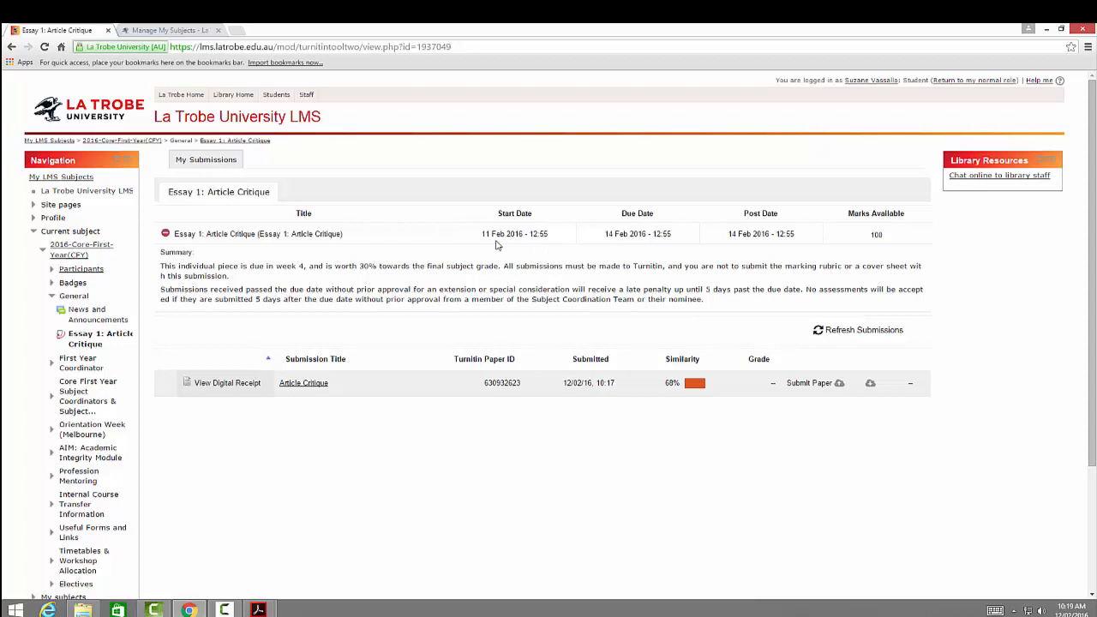
{"action": "mouse_move", "coordinate": [613, 234]}
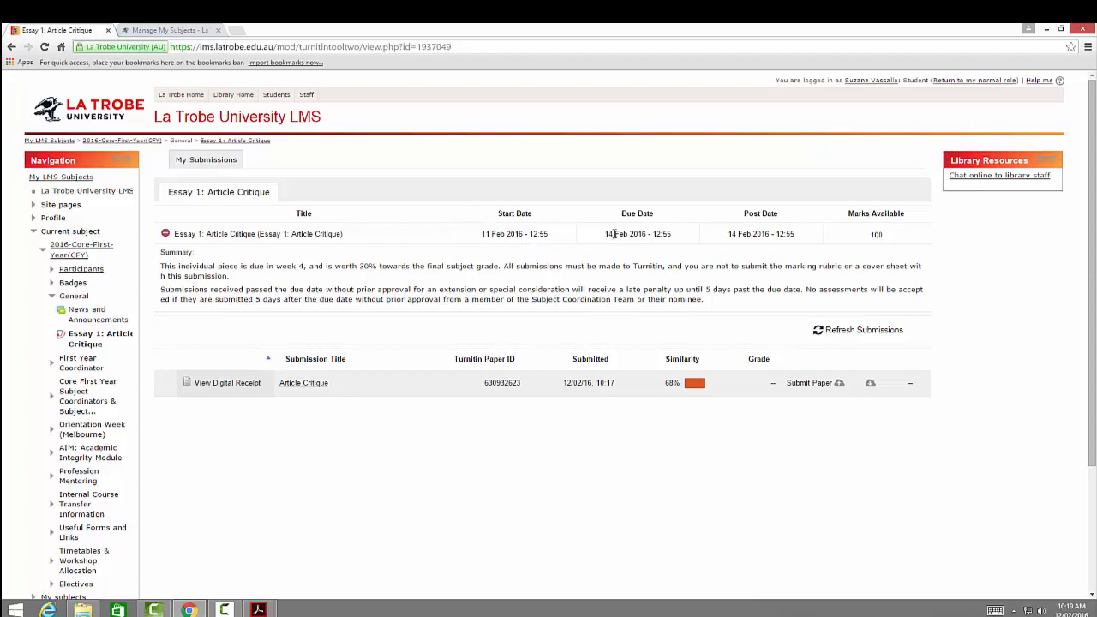
{"action": "mouse_move", "coordinate": [624, 239]}
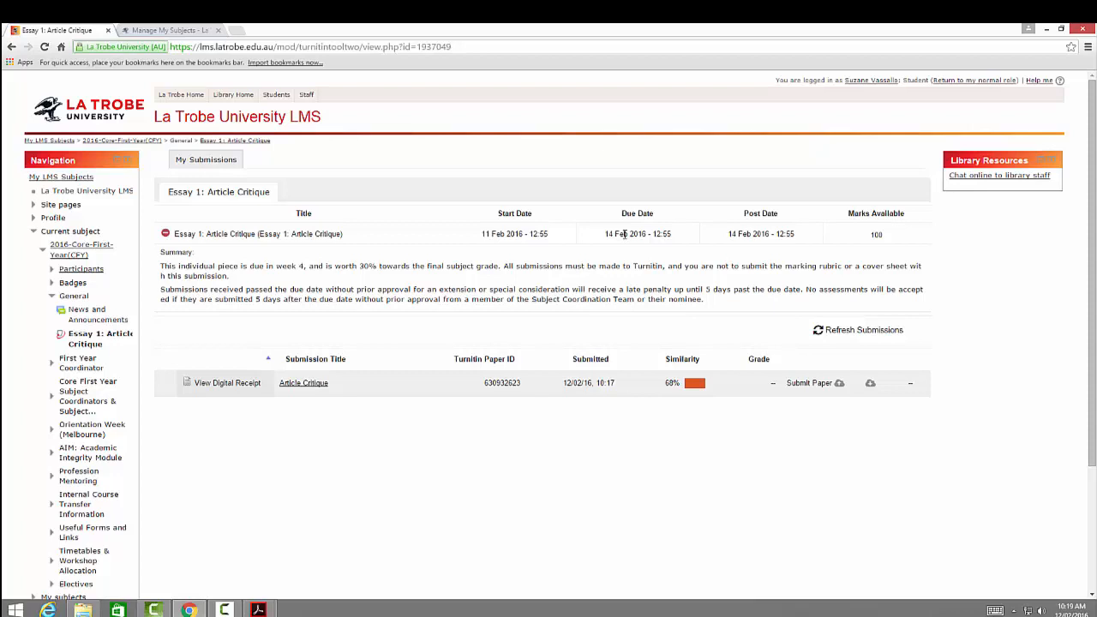
{"action": "mouse_move", "coordinate": [622, 230]}
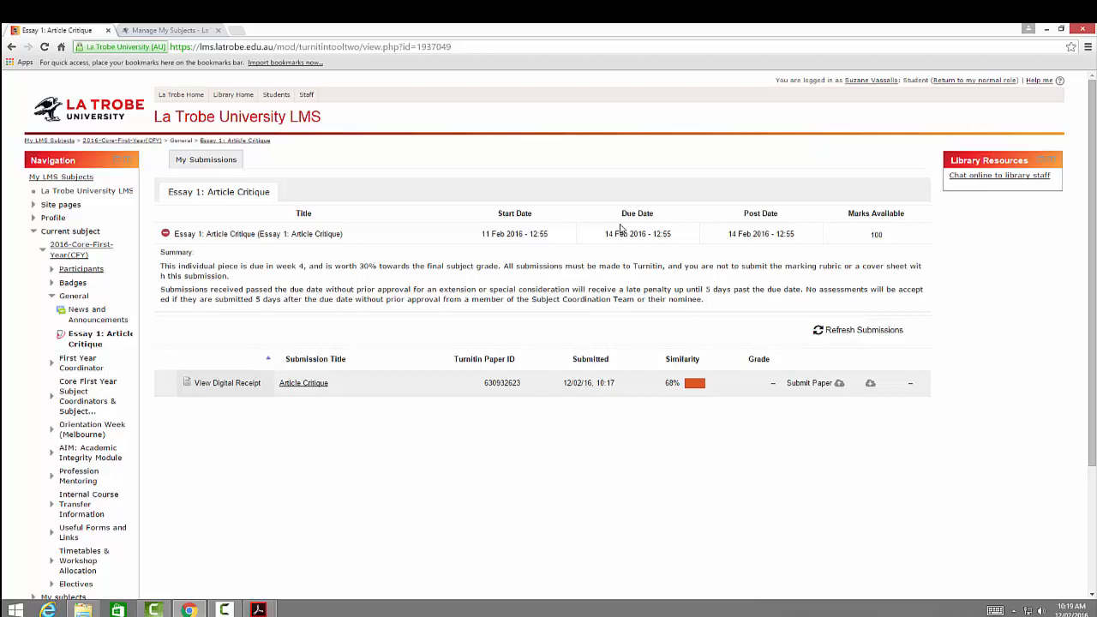
{"action": "mouse_move", "coordinate": [677, 432]}
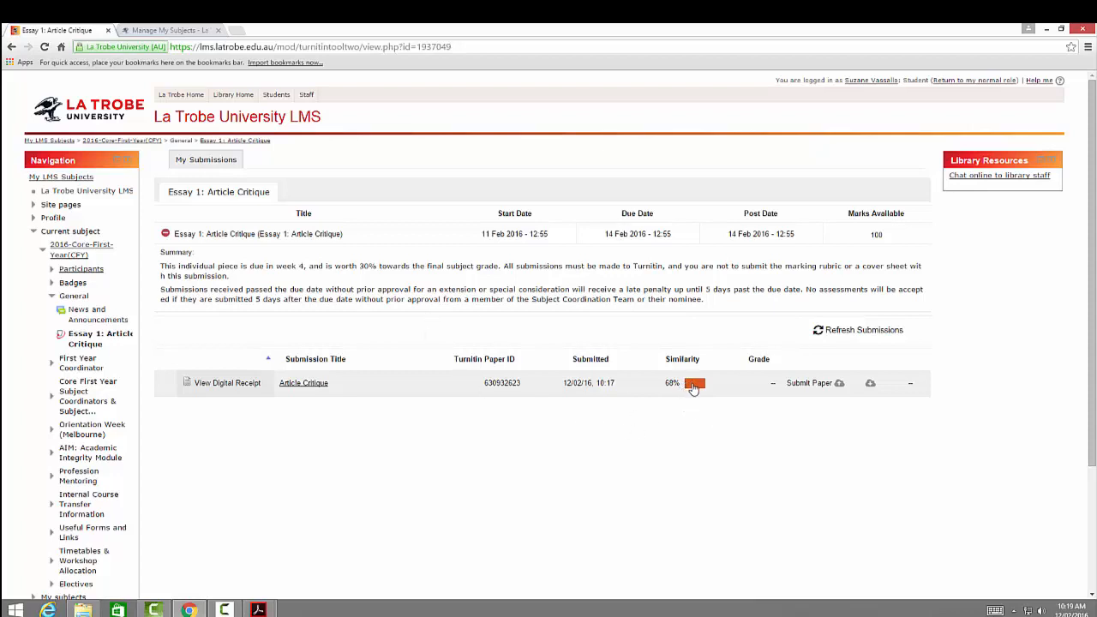
Step: Open the 68% originality report listing three matched internet sources
{"action": "left_click", "coordinate": [694, 383]}
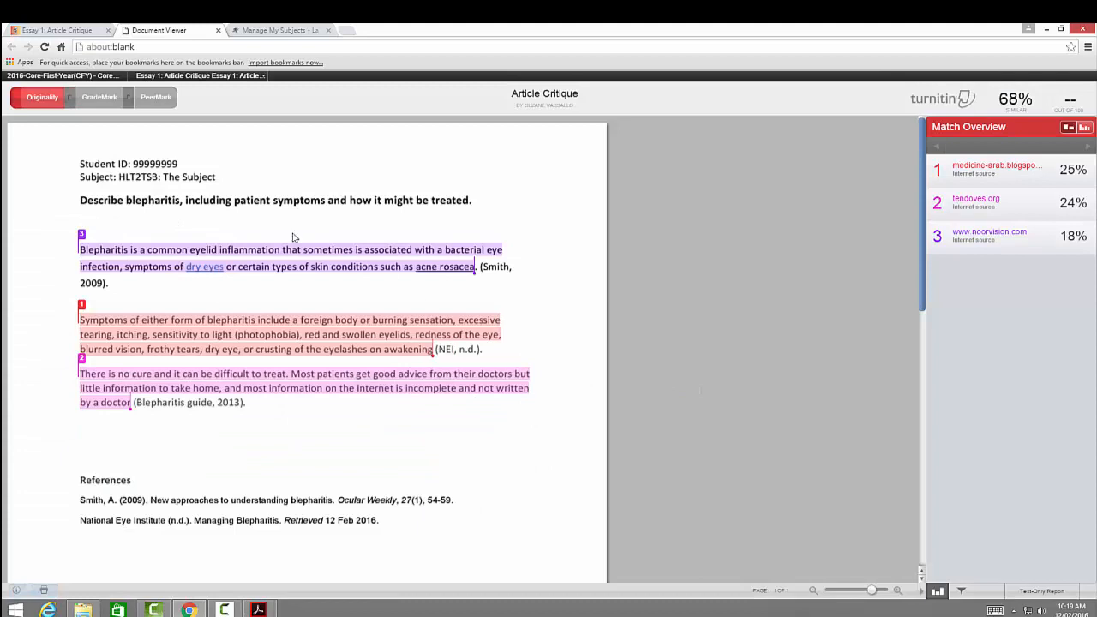
{"action": "mouse_move", "coordinate": [321, 252]}
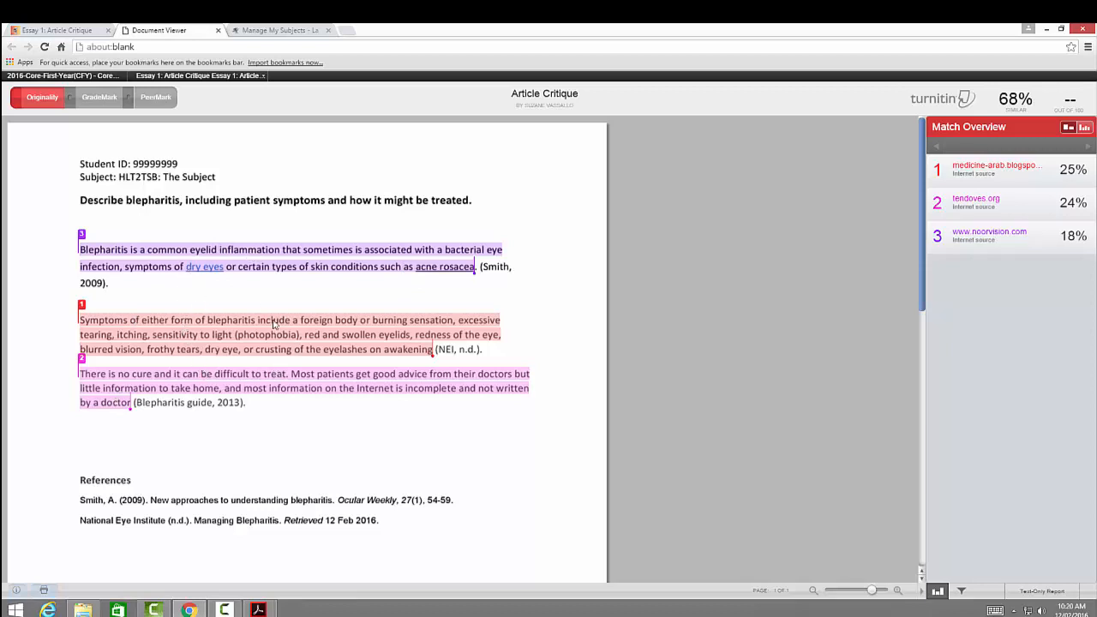
{"action": "mouse_move", "coordinate": [272, 350]}
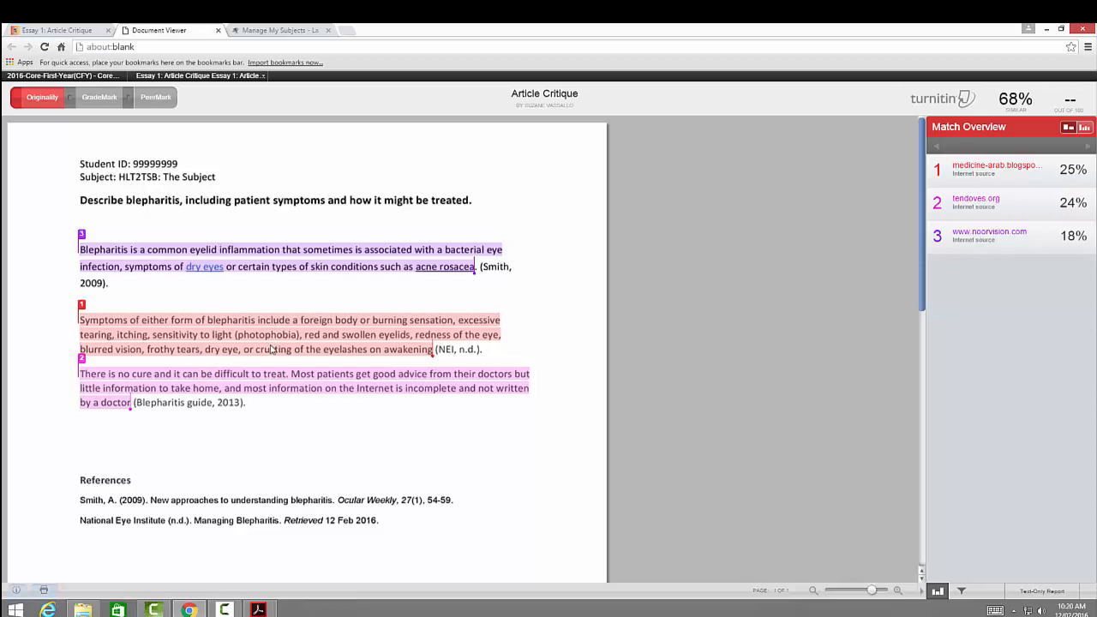
{"action": "mouse_move", "coordinate": [289, 345]}
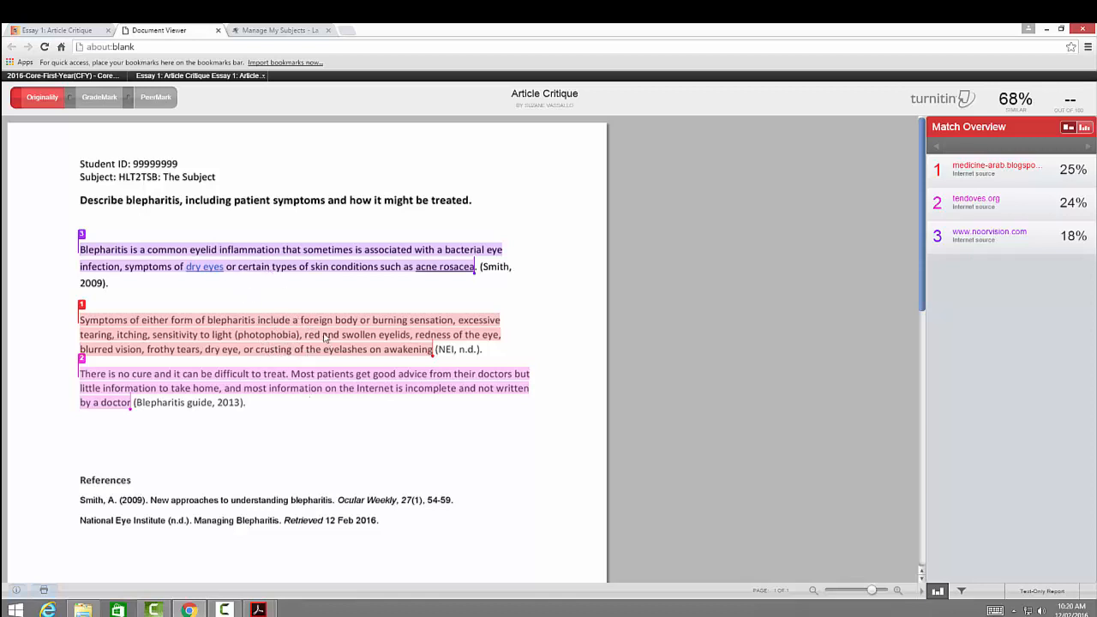
{"action": "mouse_move", "coordinate": [337, 356]}
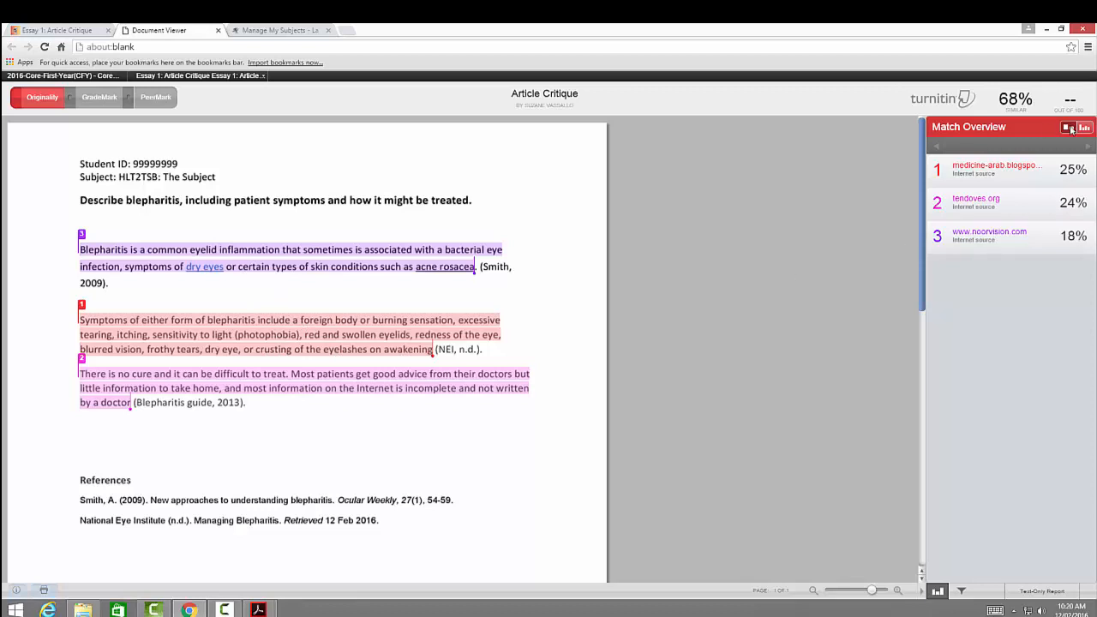
{"action": "mouse_move", "coordinate": [1016, 171]}
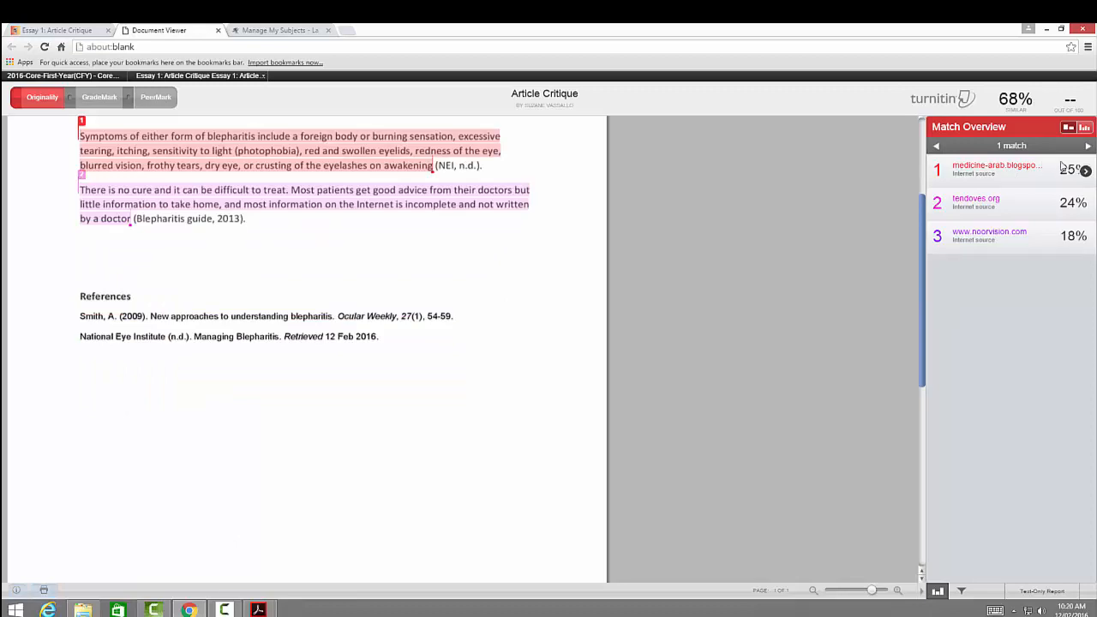
{"action": "left_click", "coordinate": [997, 168]}
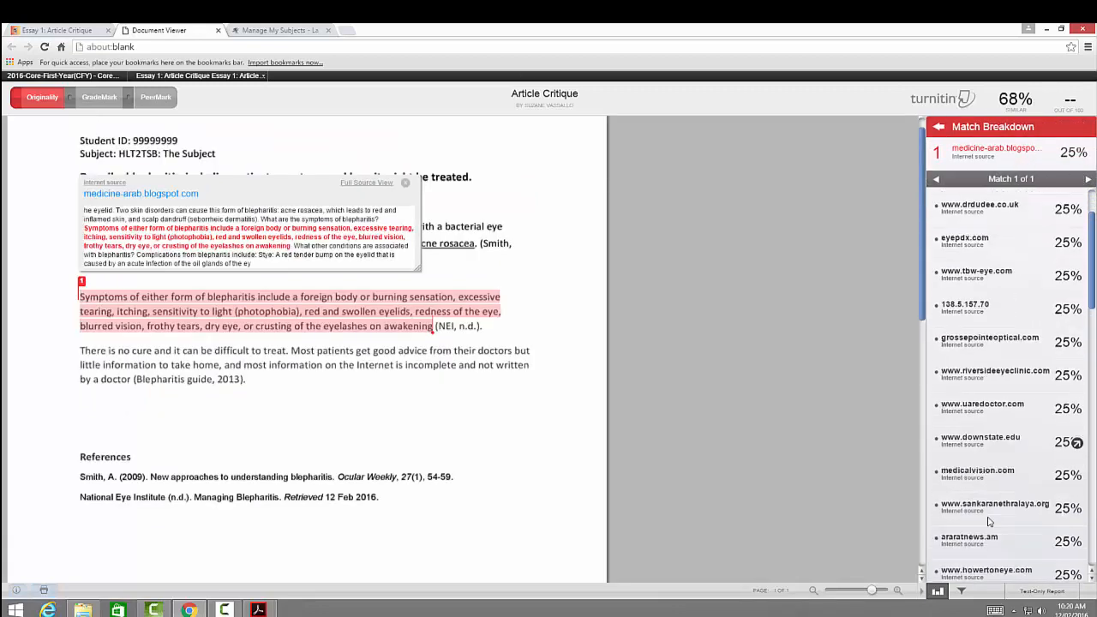
{"action": "scroll", "scroll_direction": "down", "scroll_amount": 3}
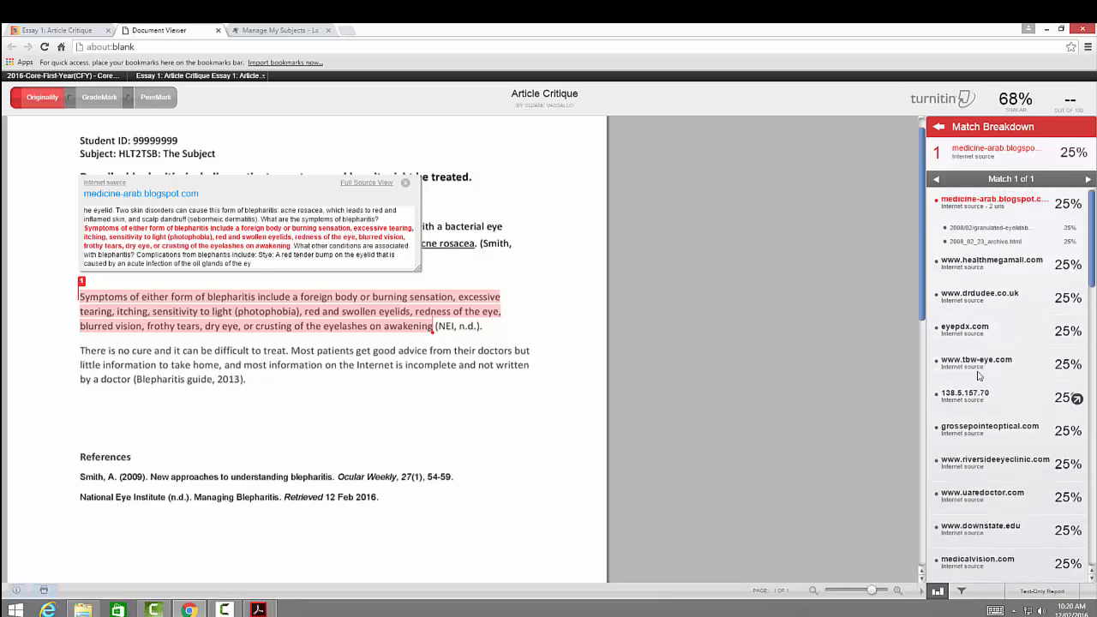
{"action": "mouse_move", "coordinate": [509, 223]}
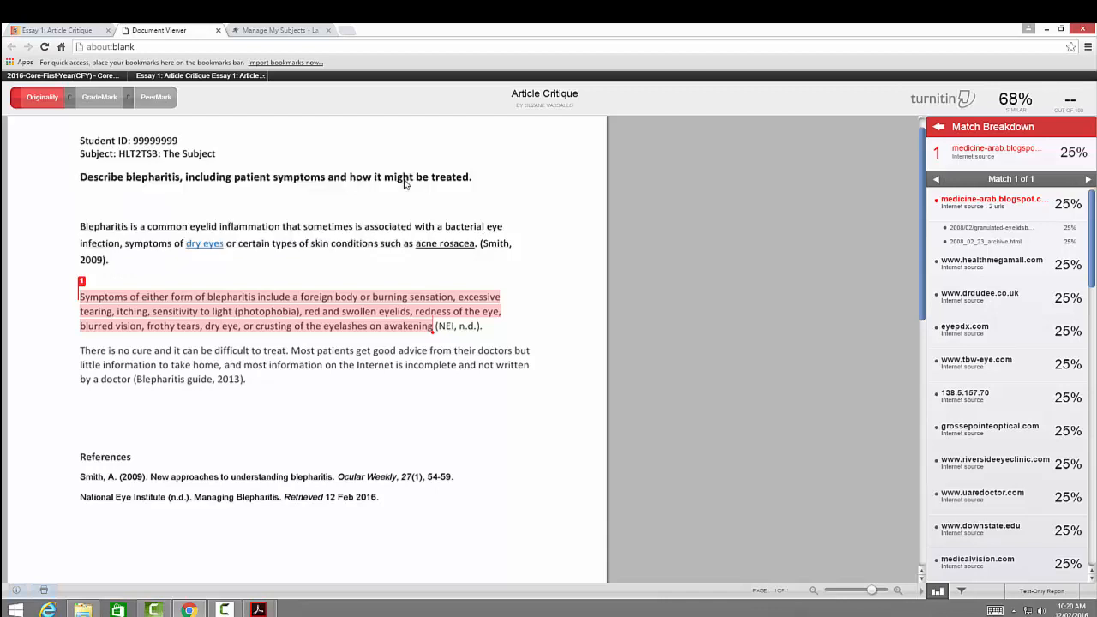
{"action": "left_click", "coordinate": [1070, 127]}
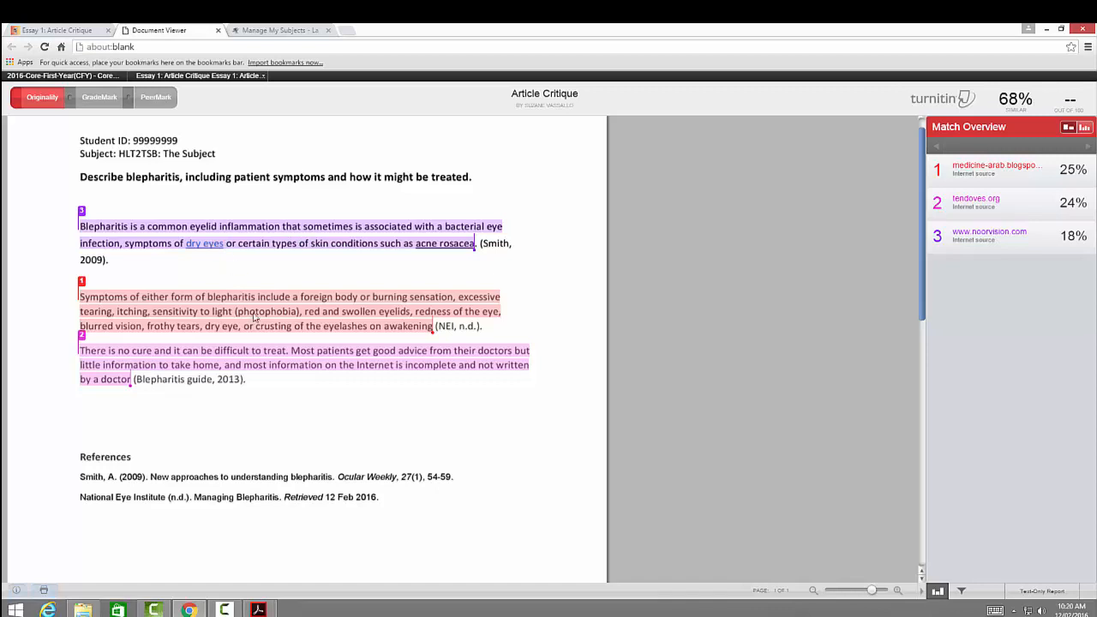
{"action": "mouse_move", "coordinate": [984, 167]}
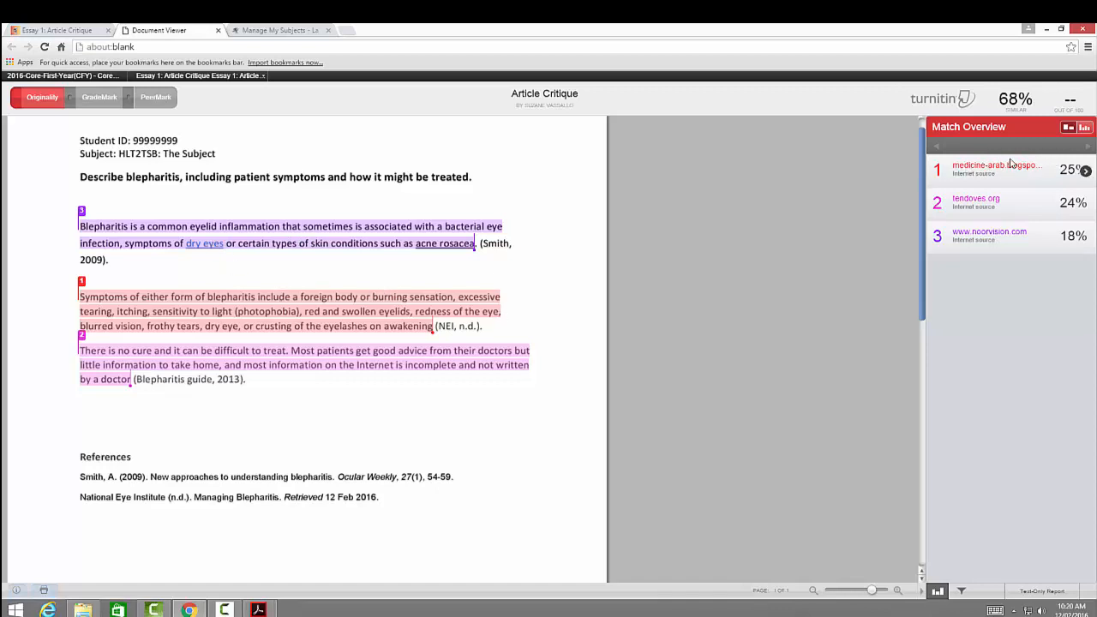
{"action": "mouse_move", "coordinate": [412, 360]}
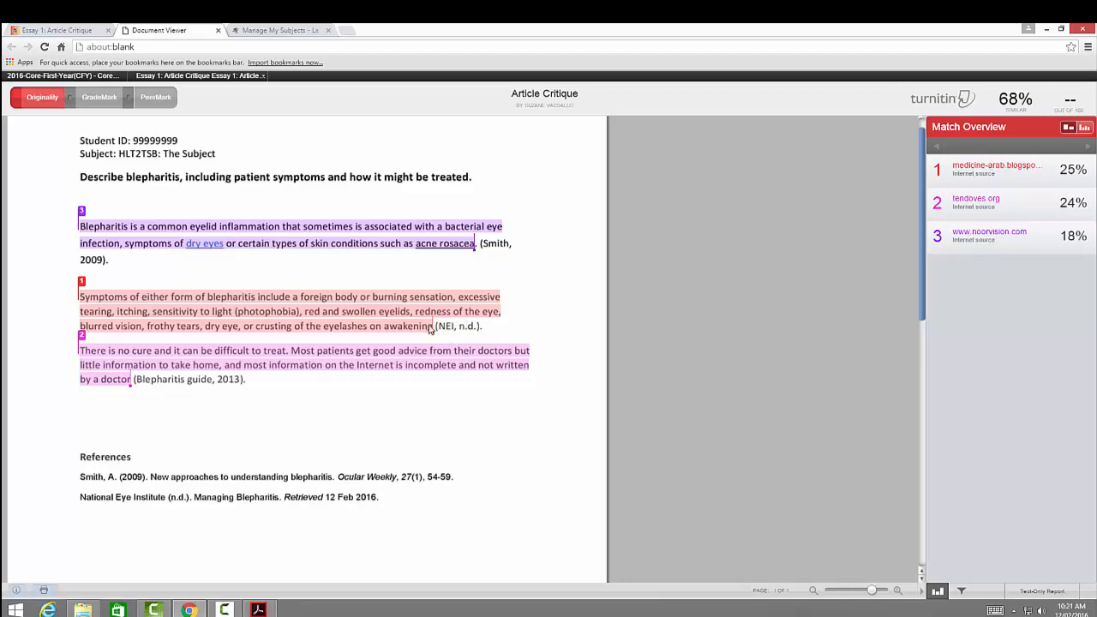
{"action": "mouse_move", "coordinate": [466, 326]}
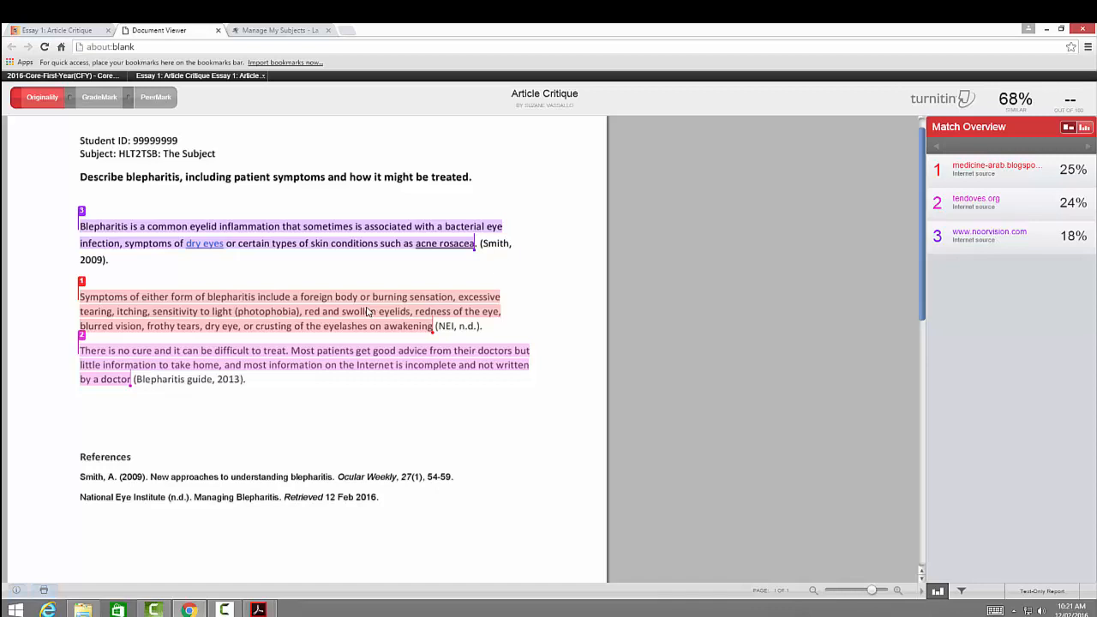
{"action": "mouse_move", "coordinate": [412, 313]}
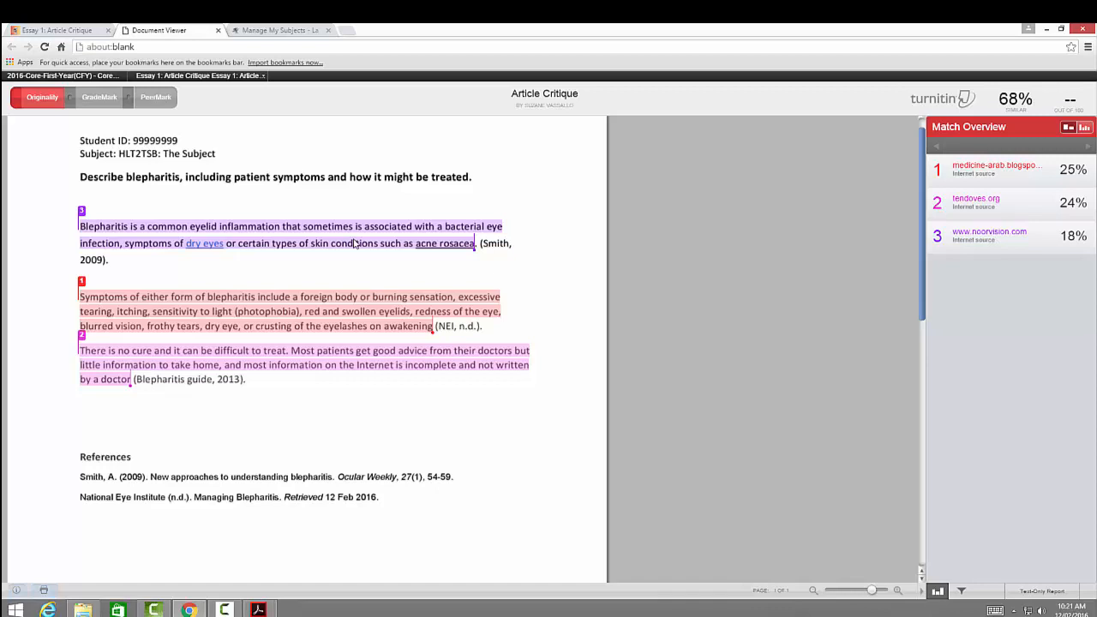
{"action": "mouse_move", "coordinate": [326, 376]}
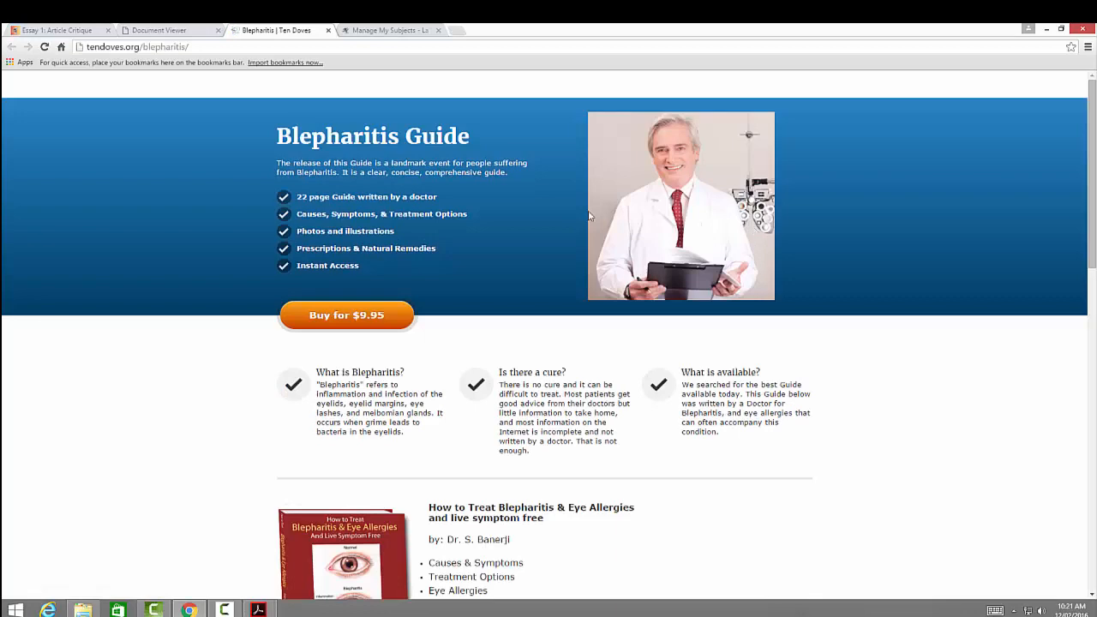
Step: Scroll the tendoves.org Blepharitis Guide match, then return to the Document Viewer
{"action": "scroll", "scroll_direction": "down", "scroll_amount": 3}
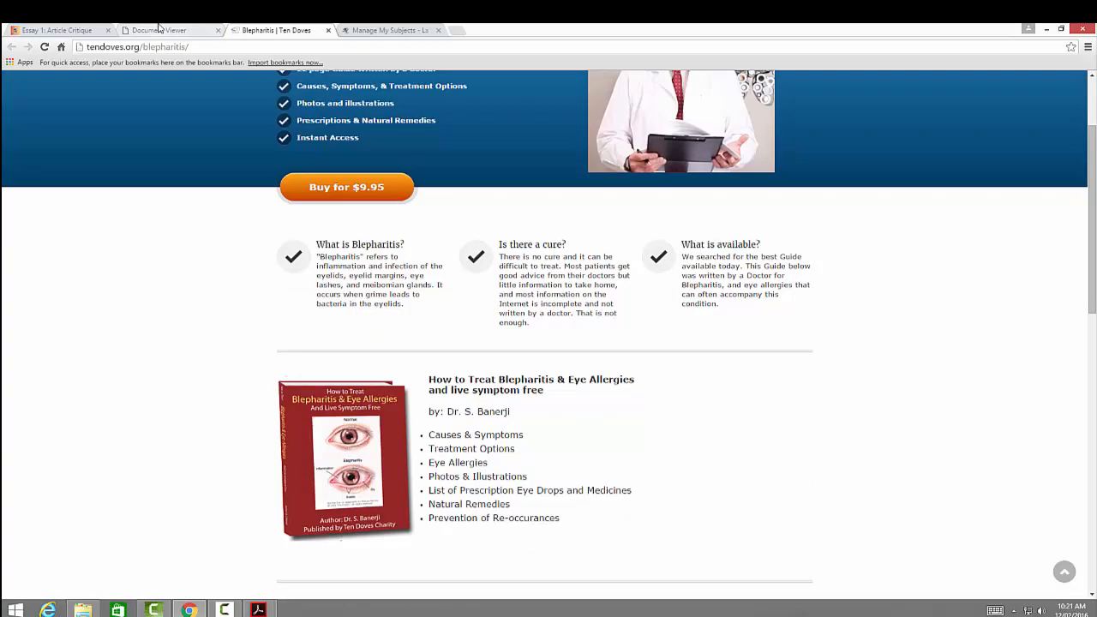
{"action": "left_click", "coordinate": [158, 30]}
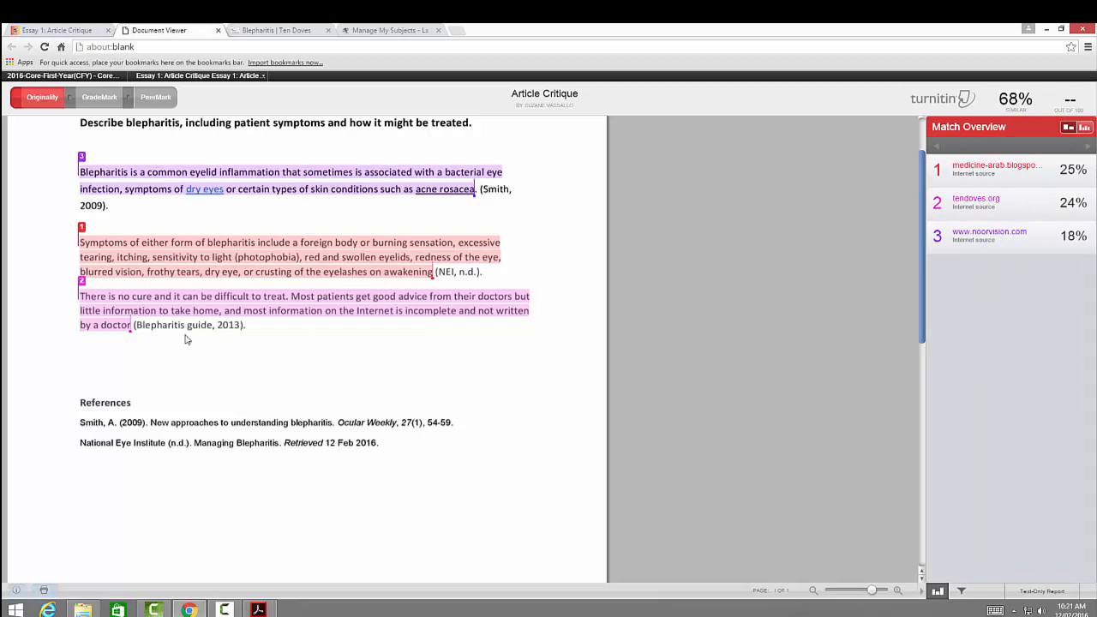
{"action": "mouse_move", "coordinate": [470, 212]}
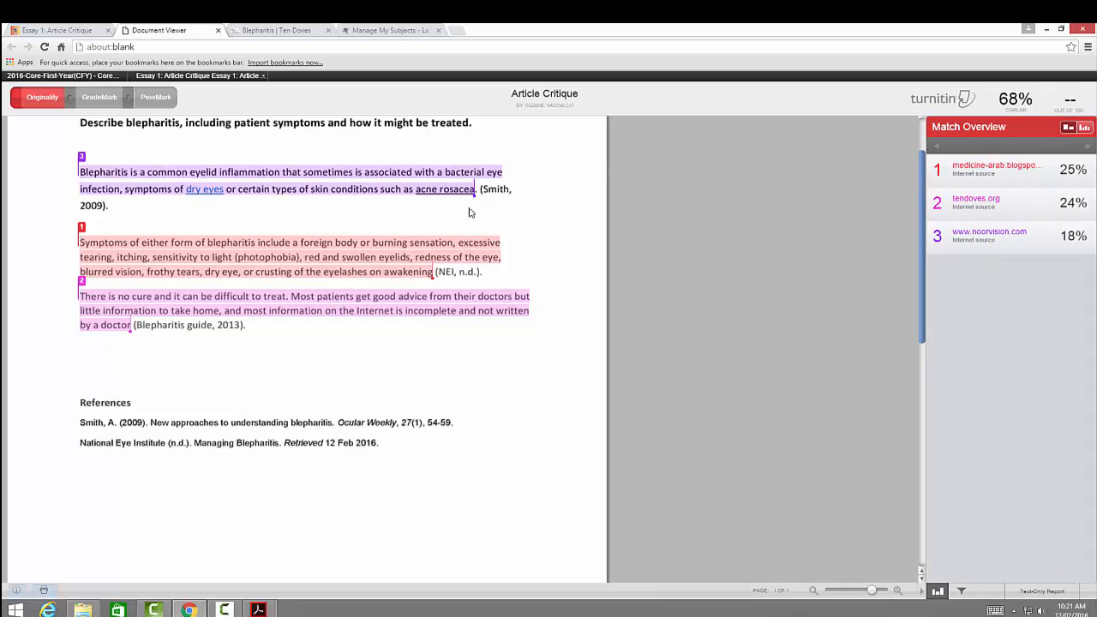
{"action": "mouse_move", "coordinate": [173, 335]}
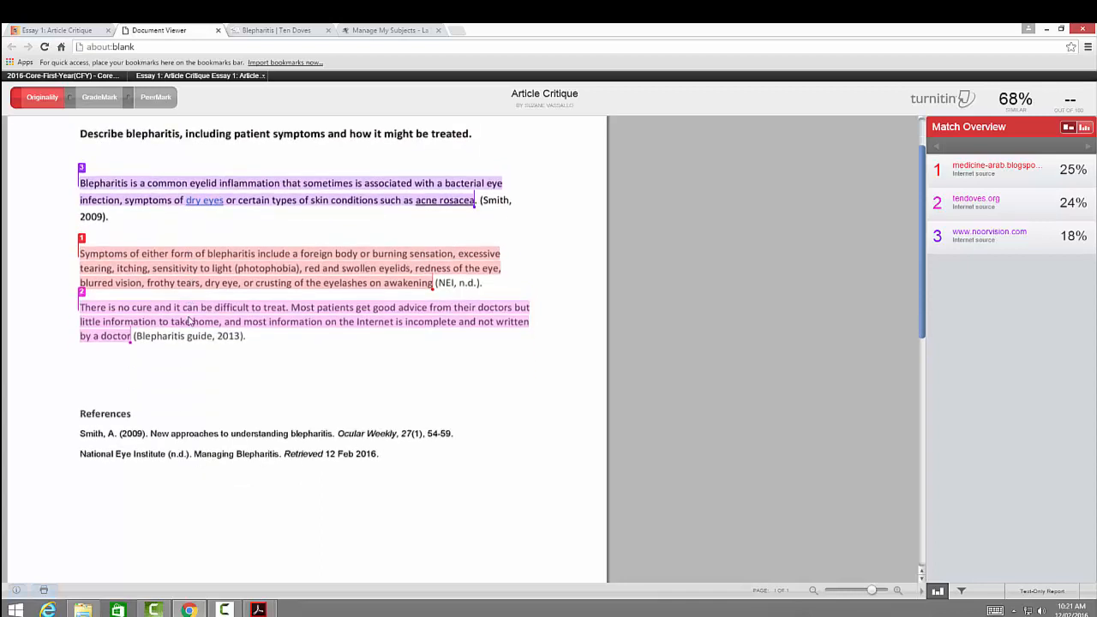
{"action": "scroll", "scroll_direction": "down", "scroll_amount": 3}
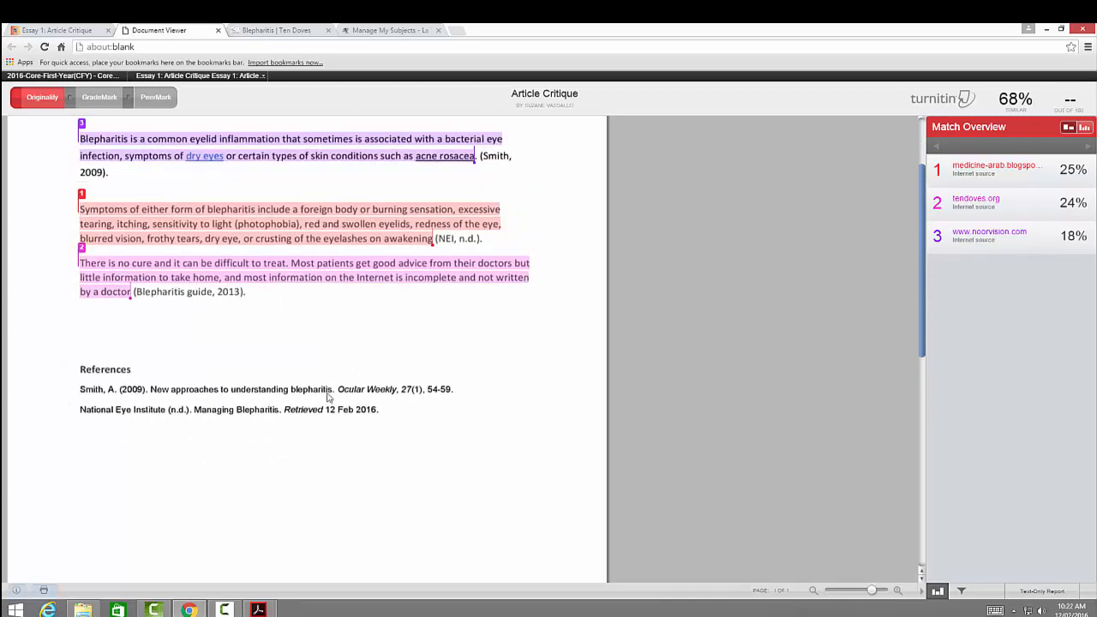
{"action": "mouse_move", "coordinate": [103, 417]}
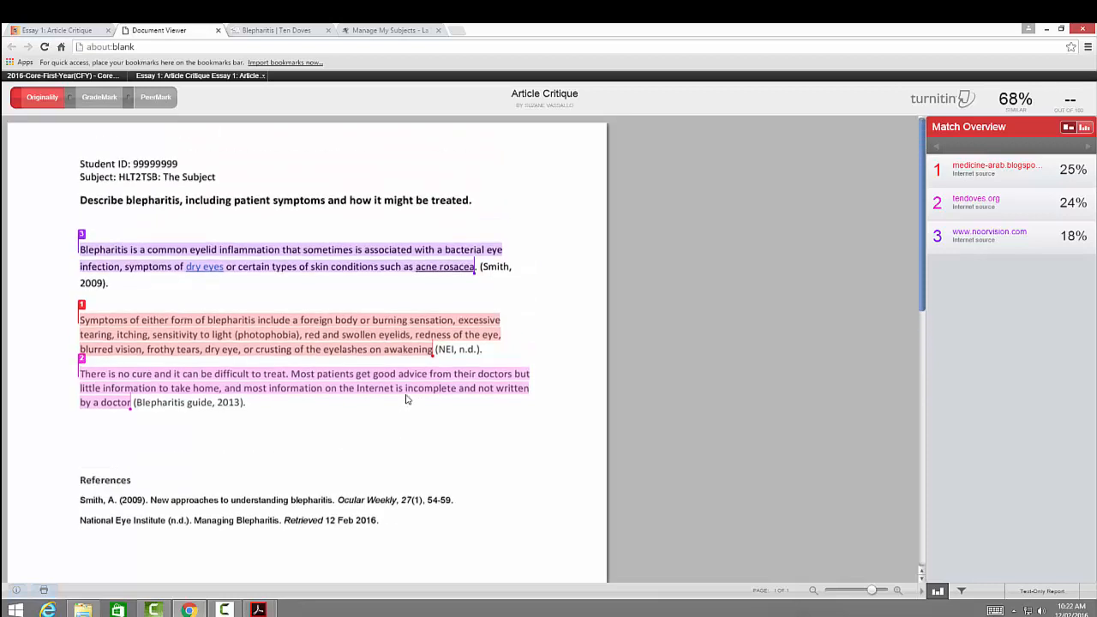
{"action": "mouse_move", "coordinate": [414, 357]}
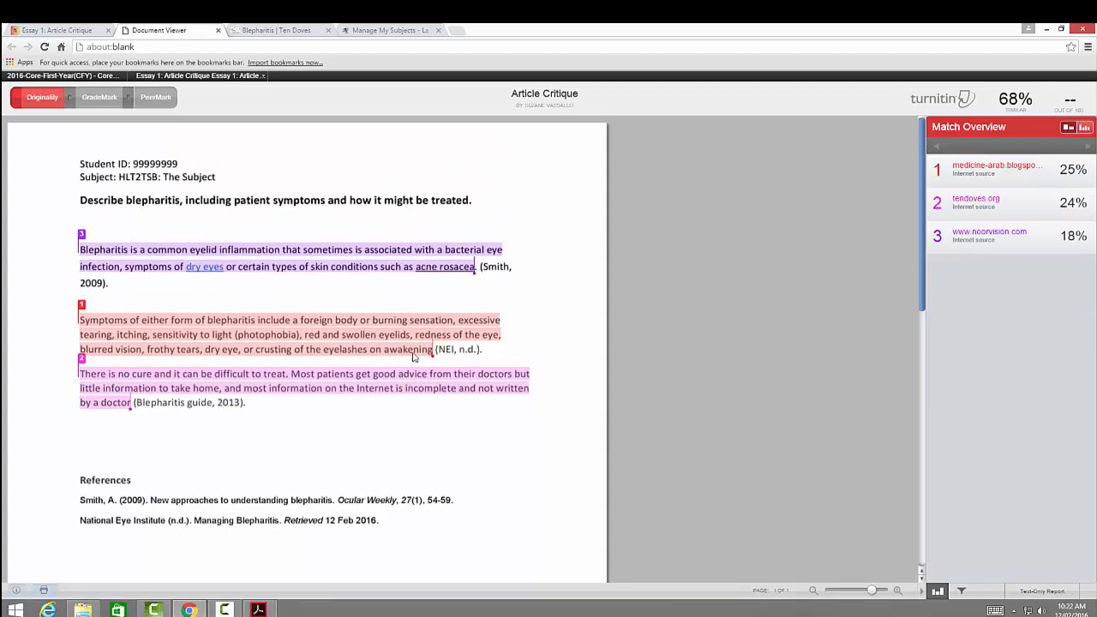
{"action": "mouse_move", "coordinate": [333, 349]}
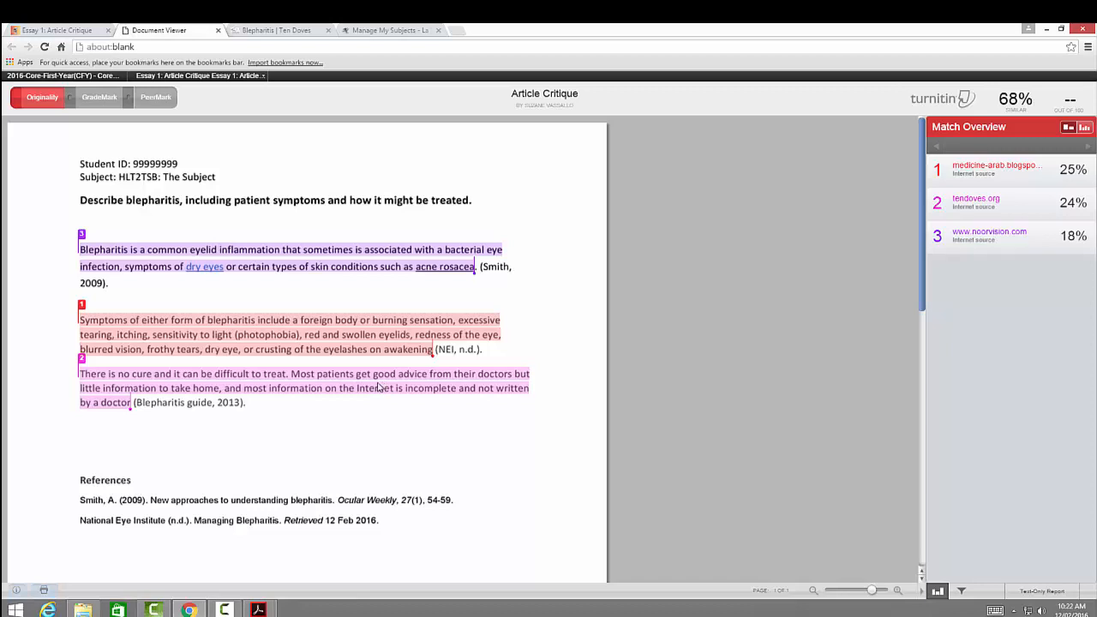
{"action": "mouse_move", "coordinate": [370, 388]}
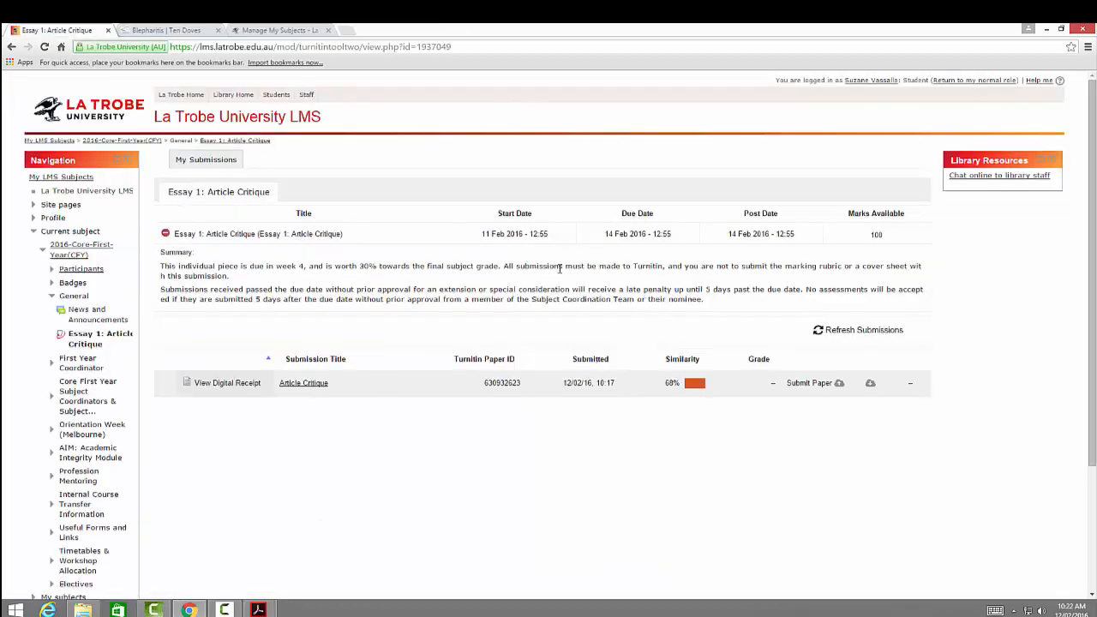
{"action": "mouse_move", "coordinate": [774, 233]}
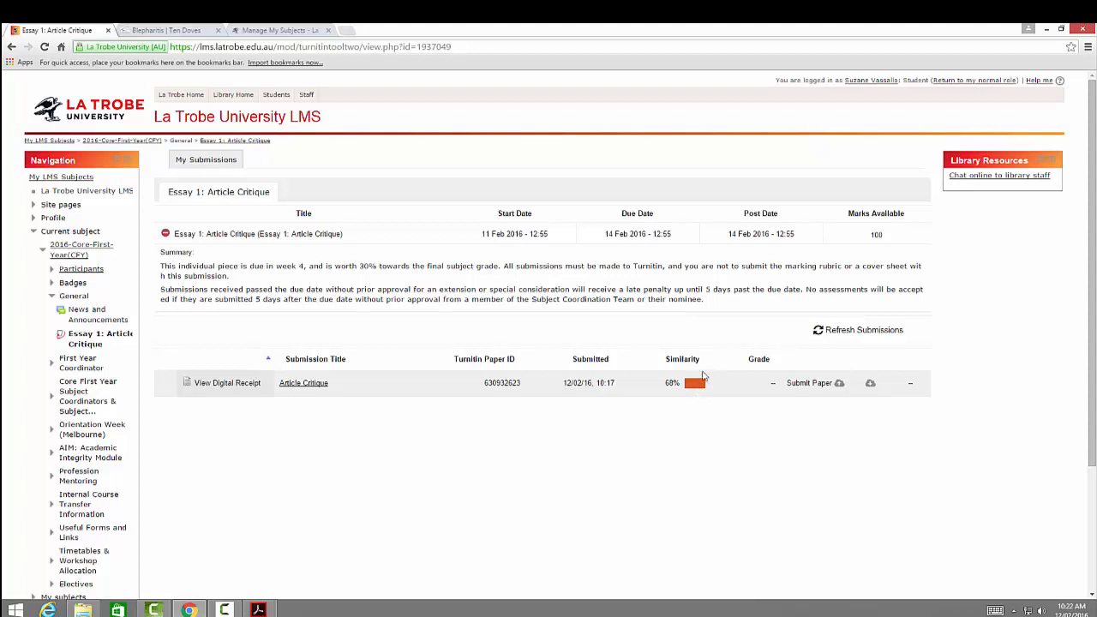
{"action": "mouse_move", "coordinate": [703, 281]}
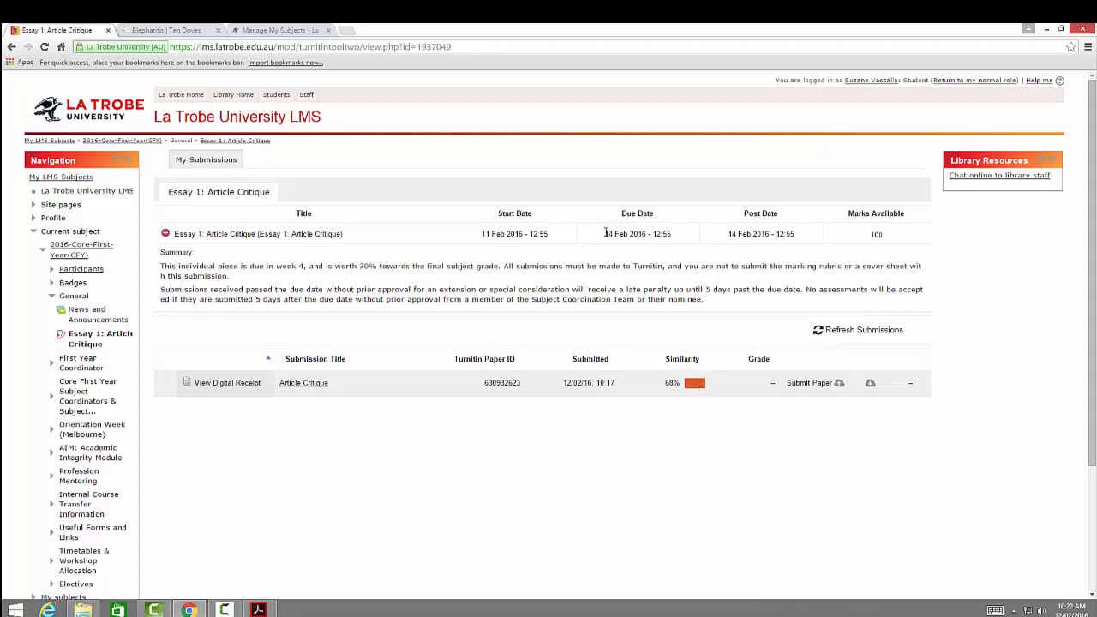
{"action": "mouse_move", "coordinate": [612, 234]}
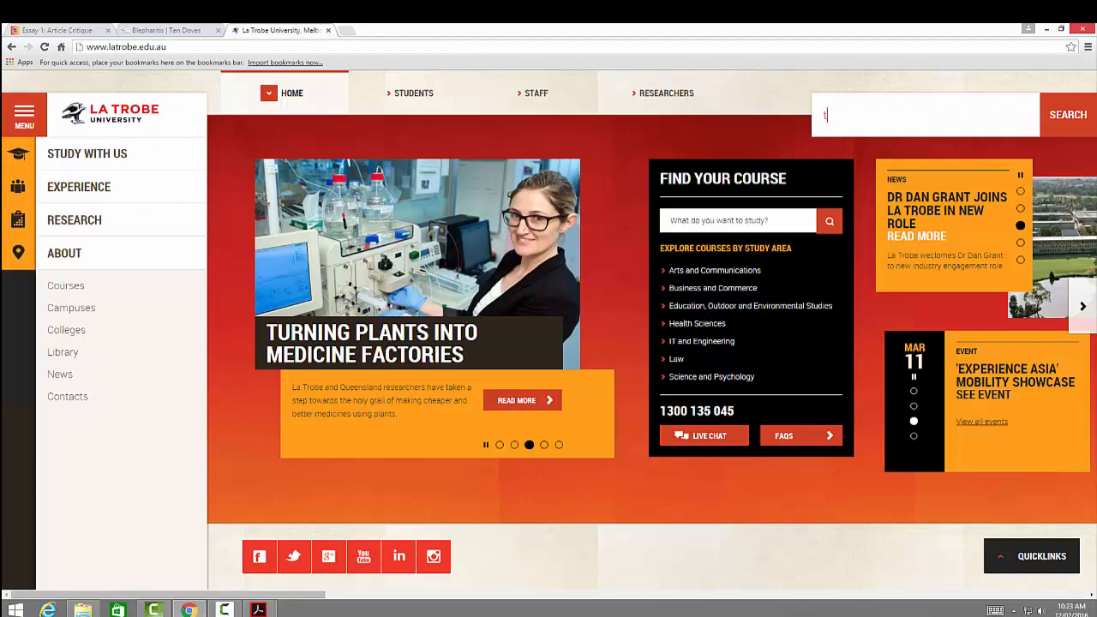
Step: Search latrobe.edu.au for 'turnitin', returning 134 results
{"action": "type", "text": "urnu"}
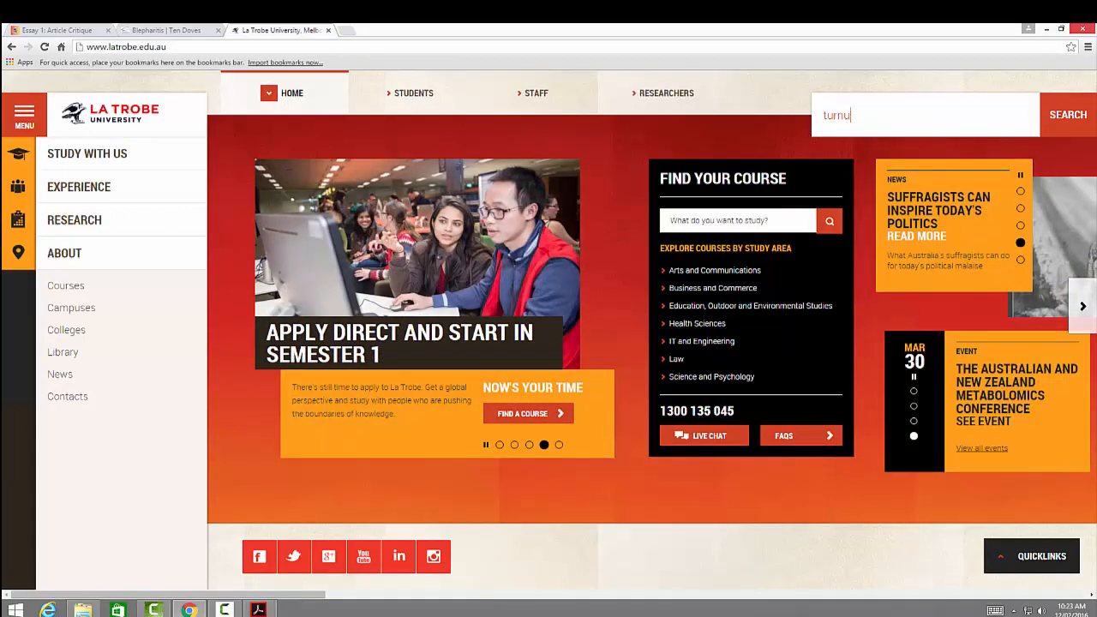
{"action": "left_click", "coordinate": [1068, 114]}
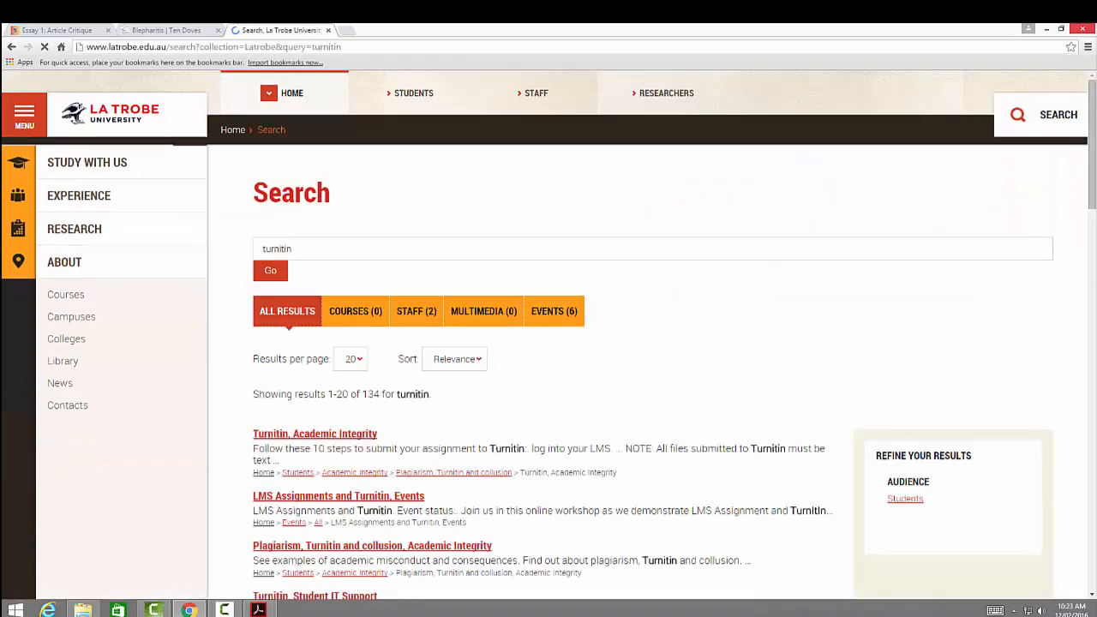
Step: Open the 'Turnitin, Academic Integrity' result and scroll its page
{"action": "left_click", "coordinate": [315, 433]}
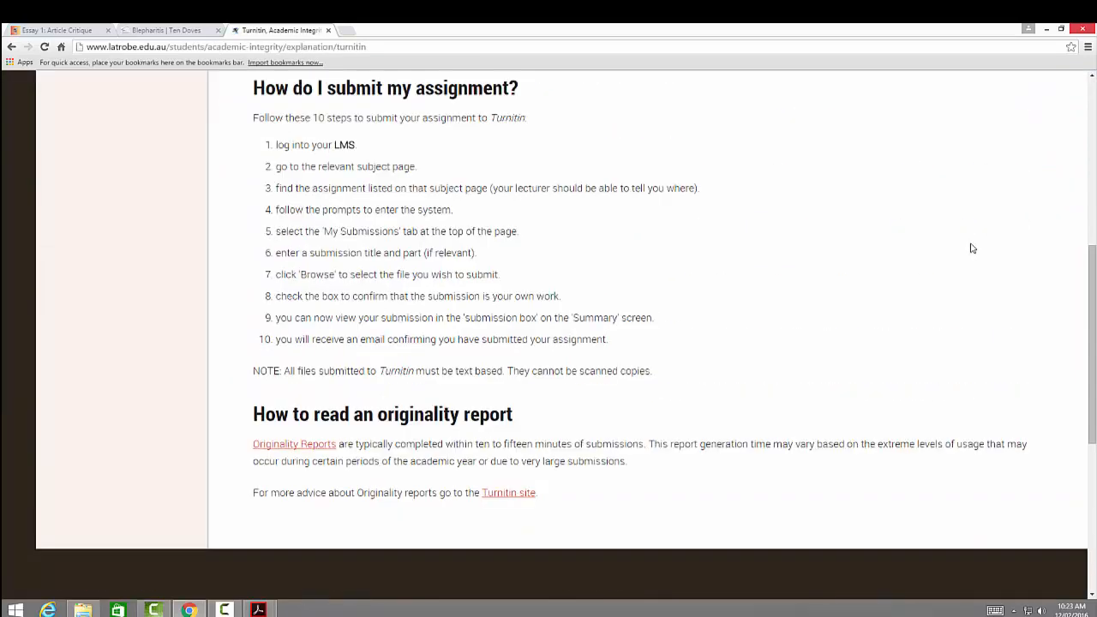
{"action": "scroll", "scroll_direction": "up", "scroll_amount": 3}
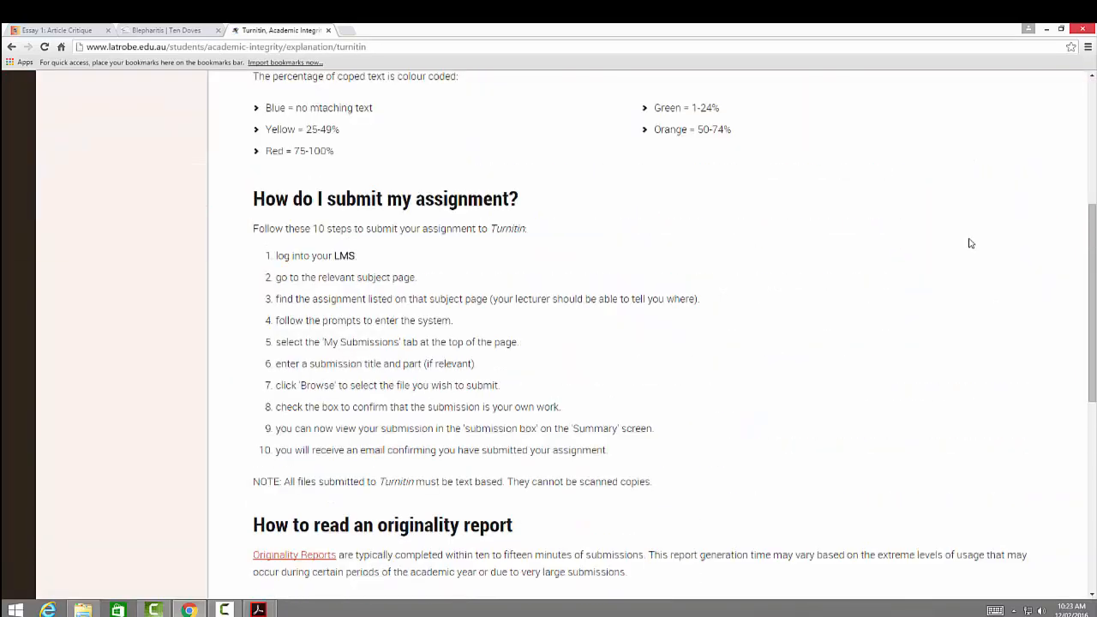